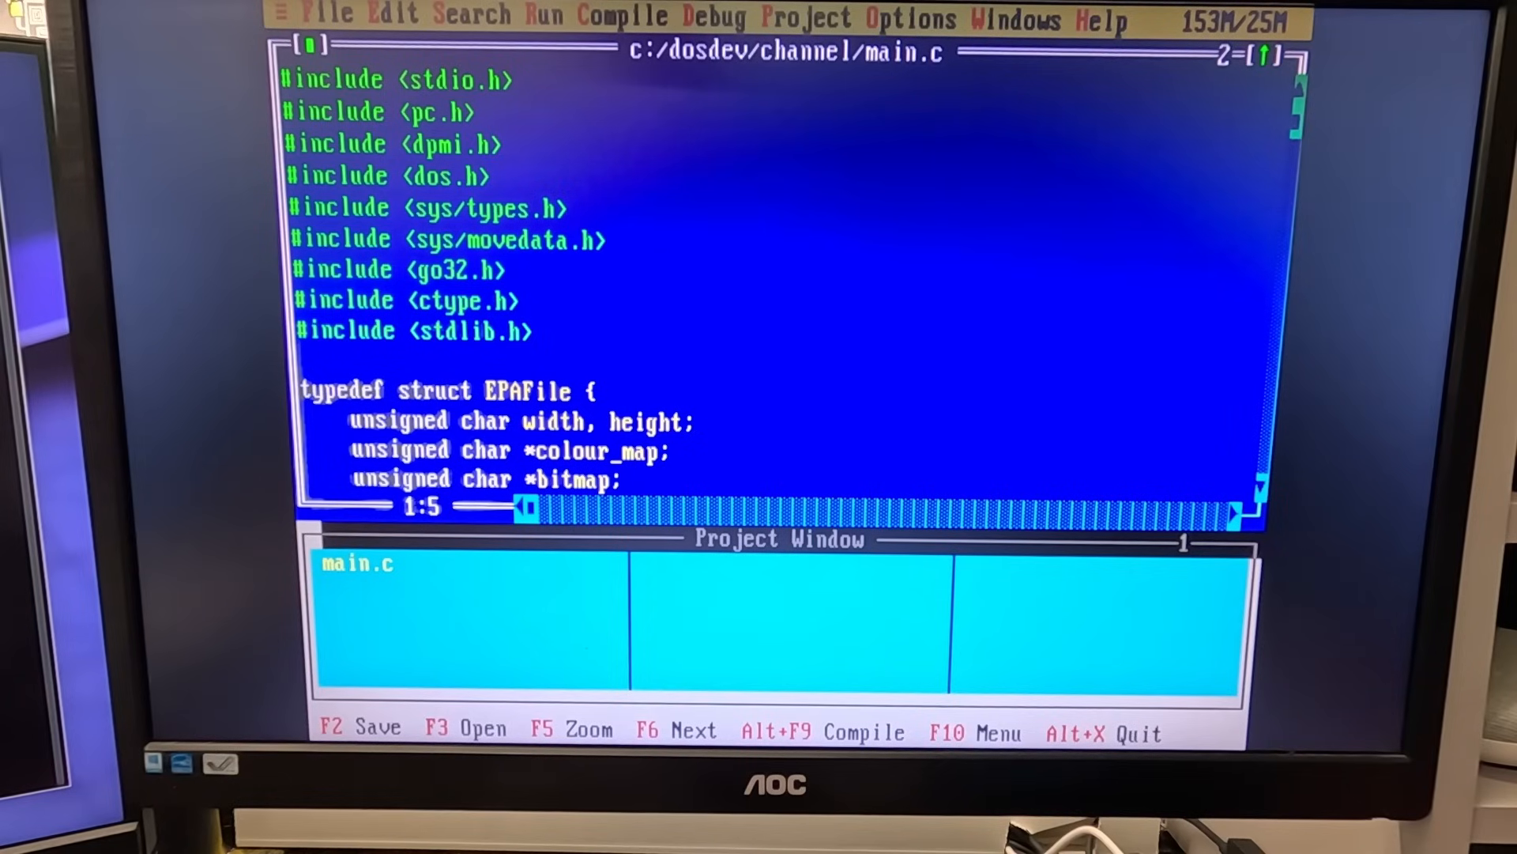
# Read through the dosmemput libc reference page and its example in Firefox.
pyautogui.press('Down')
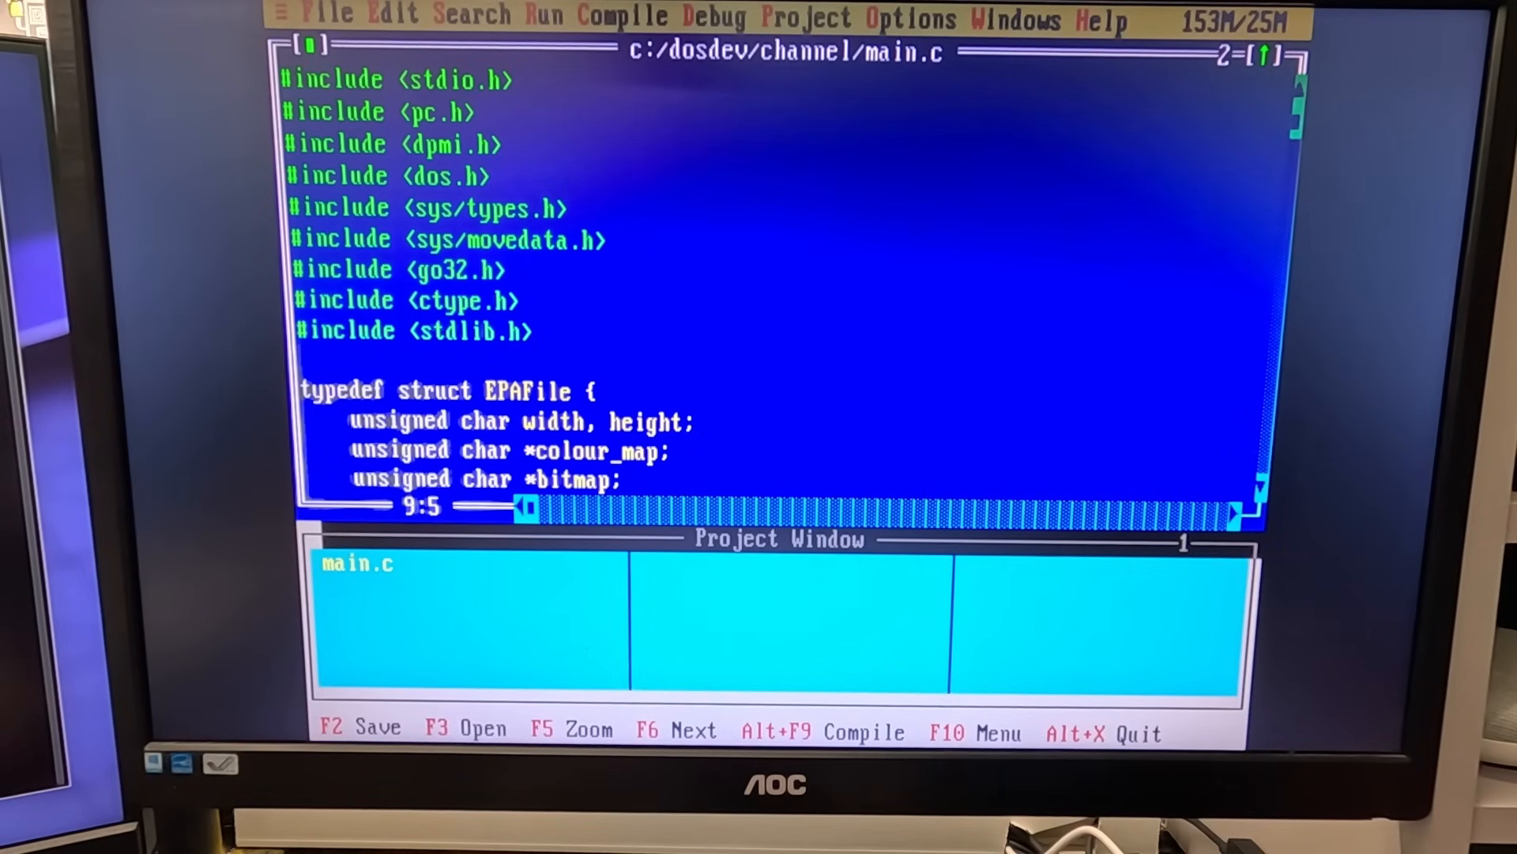
pyautogui.scroll(-3)
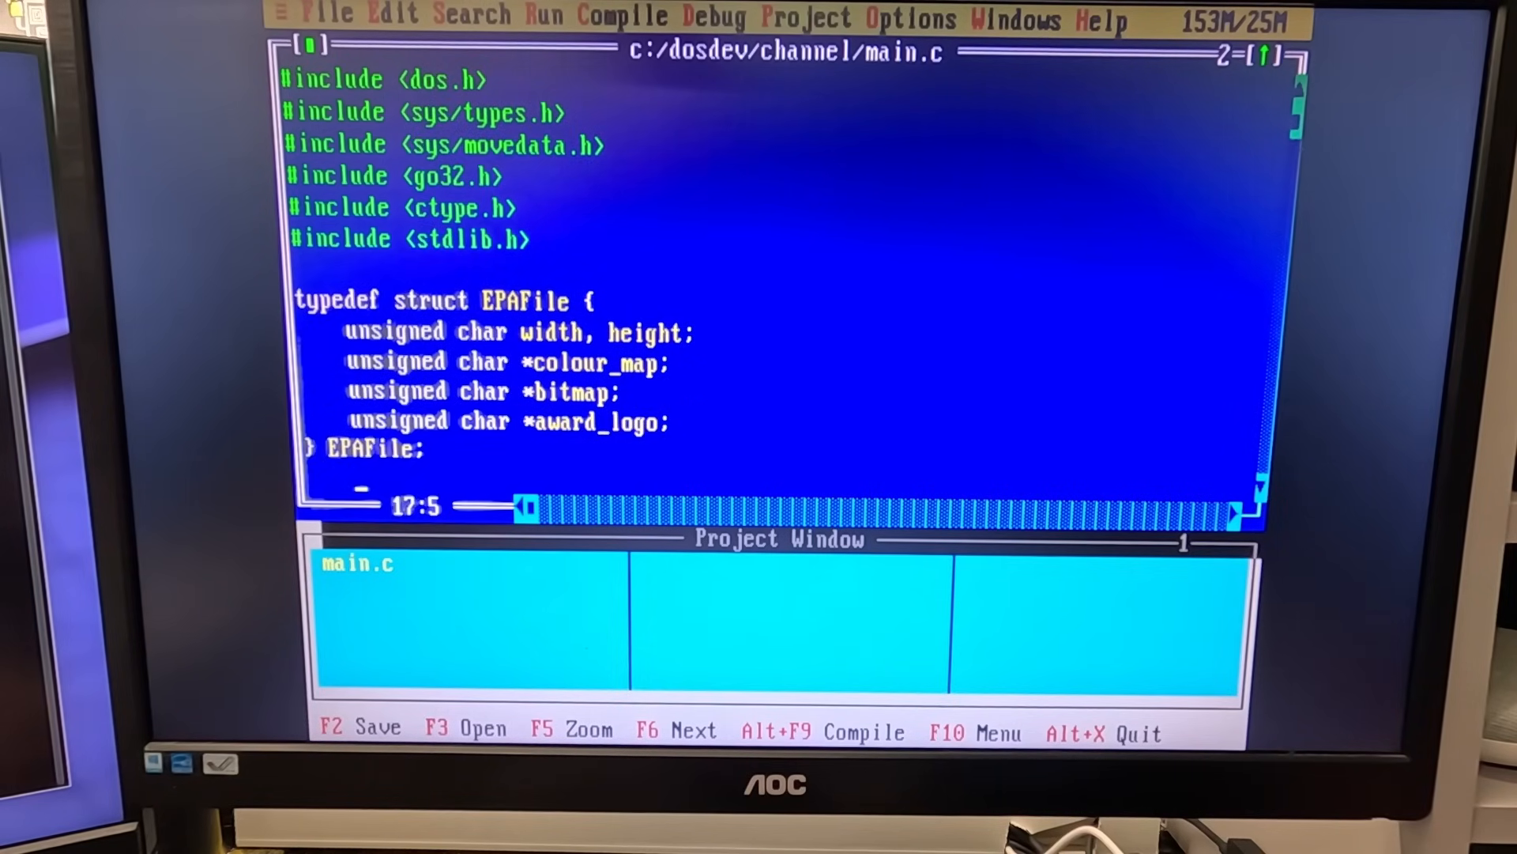
pyautogui.press('Up')
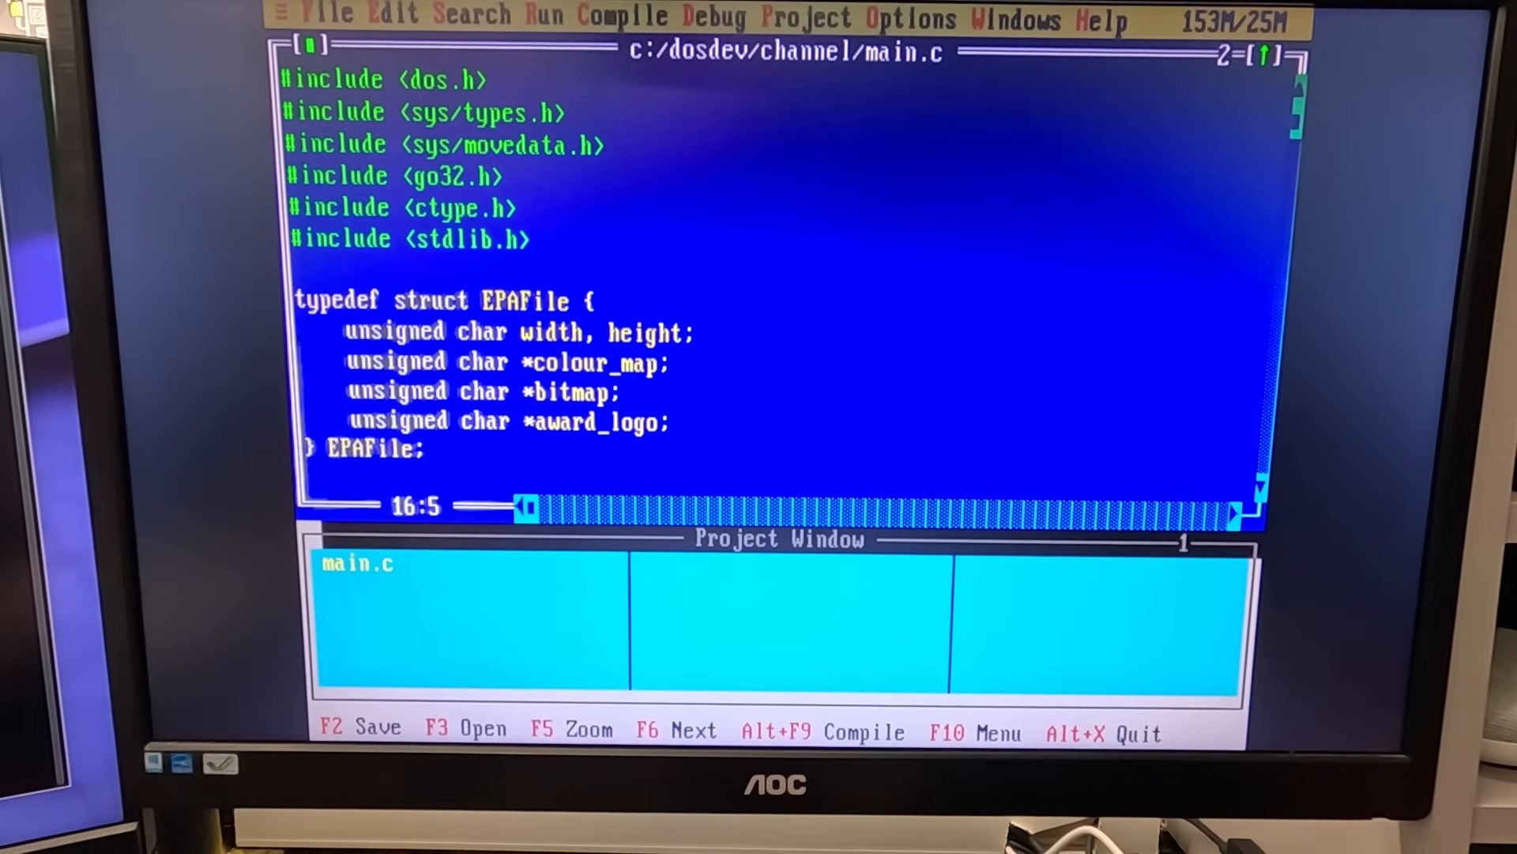
pyautogui.scroll(-3)
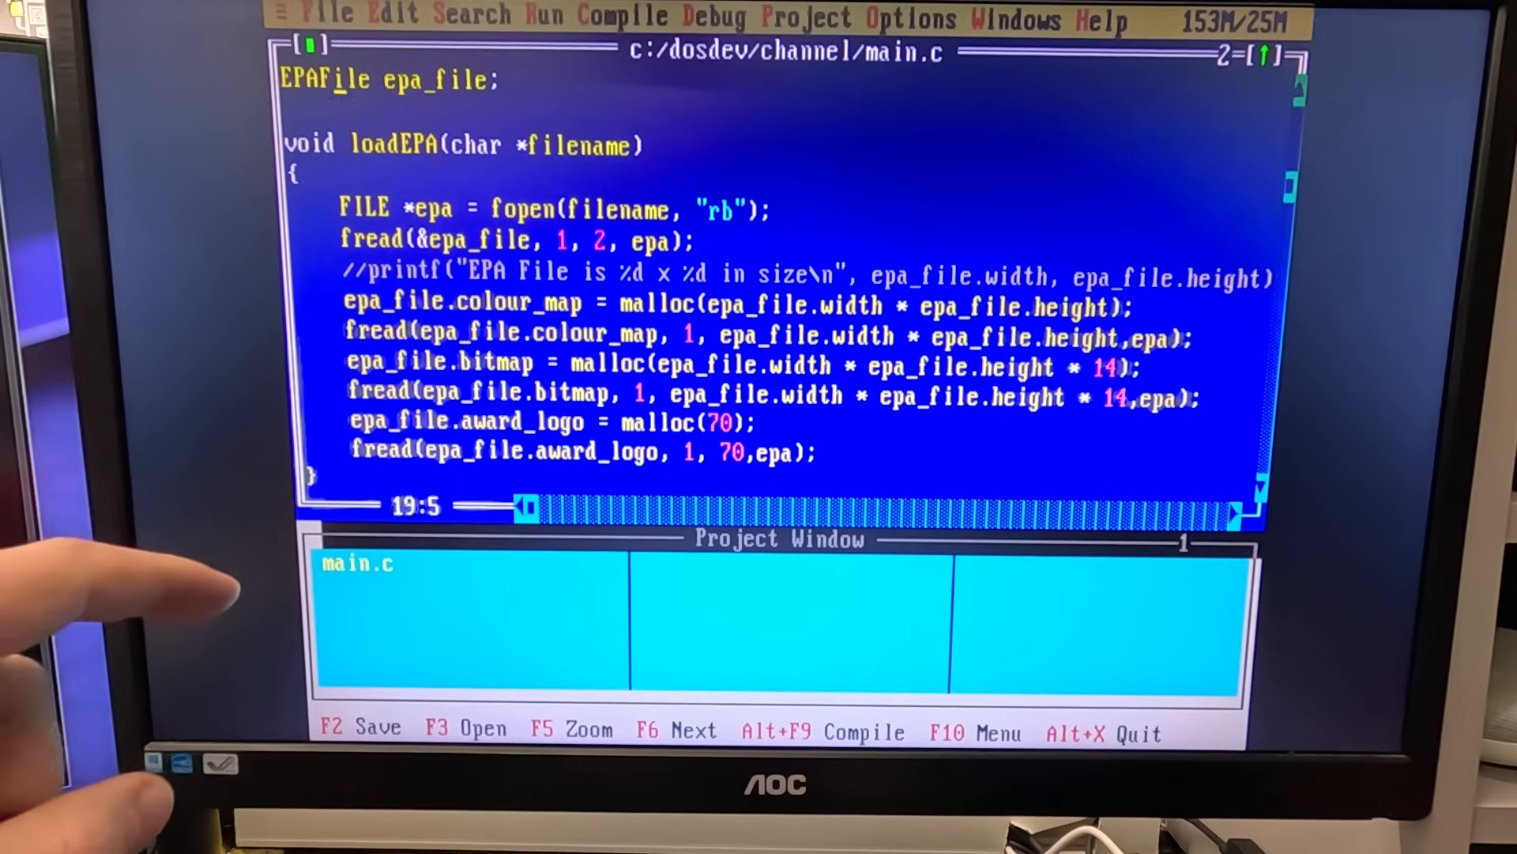
pyautogui.scroll(3)
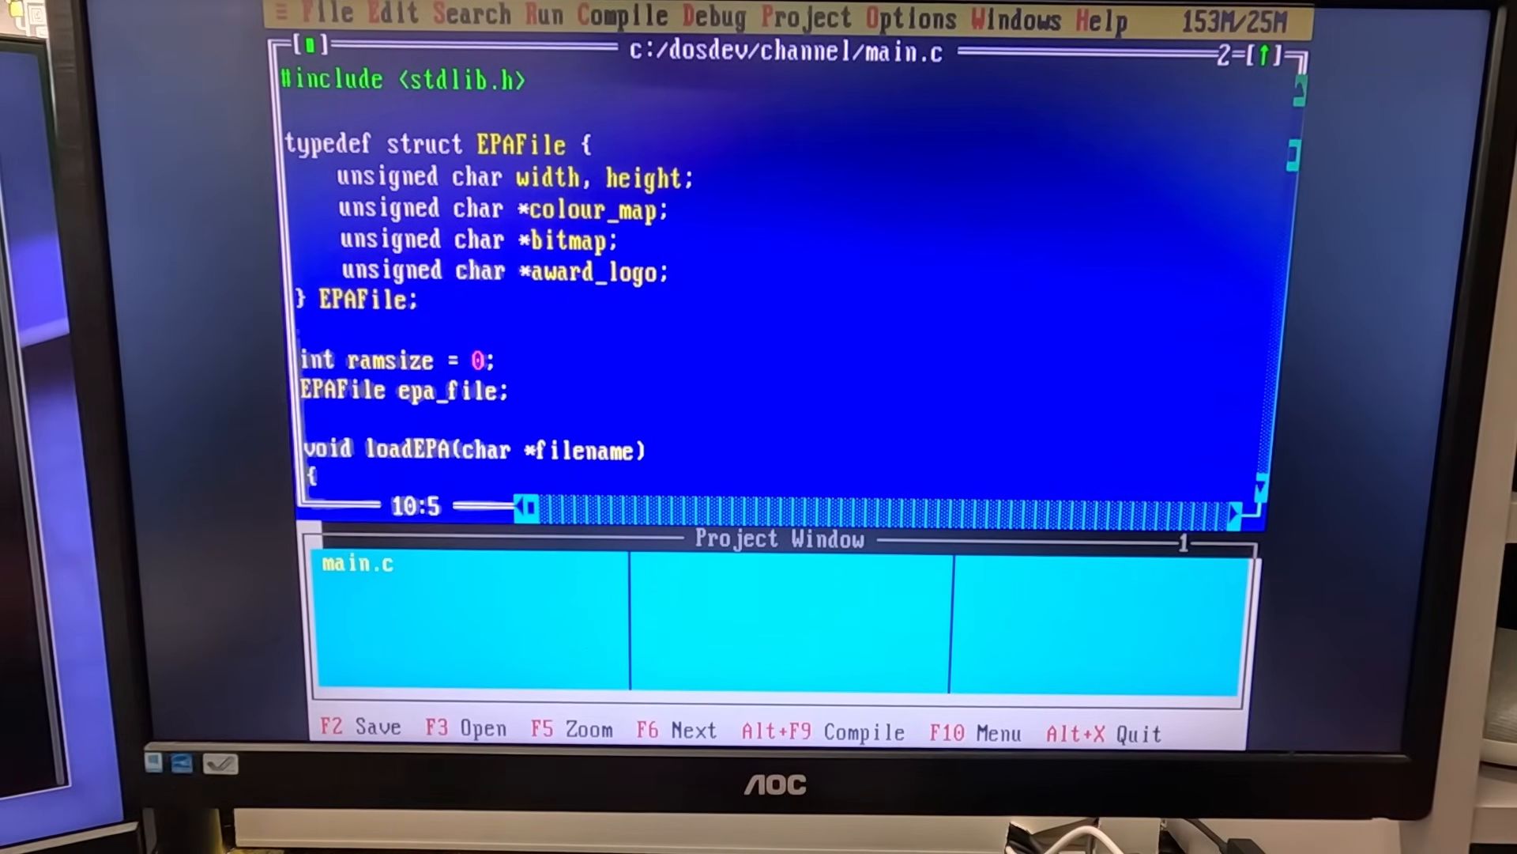
pyautogui.scroll(-3)
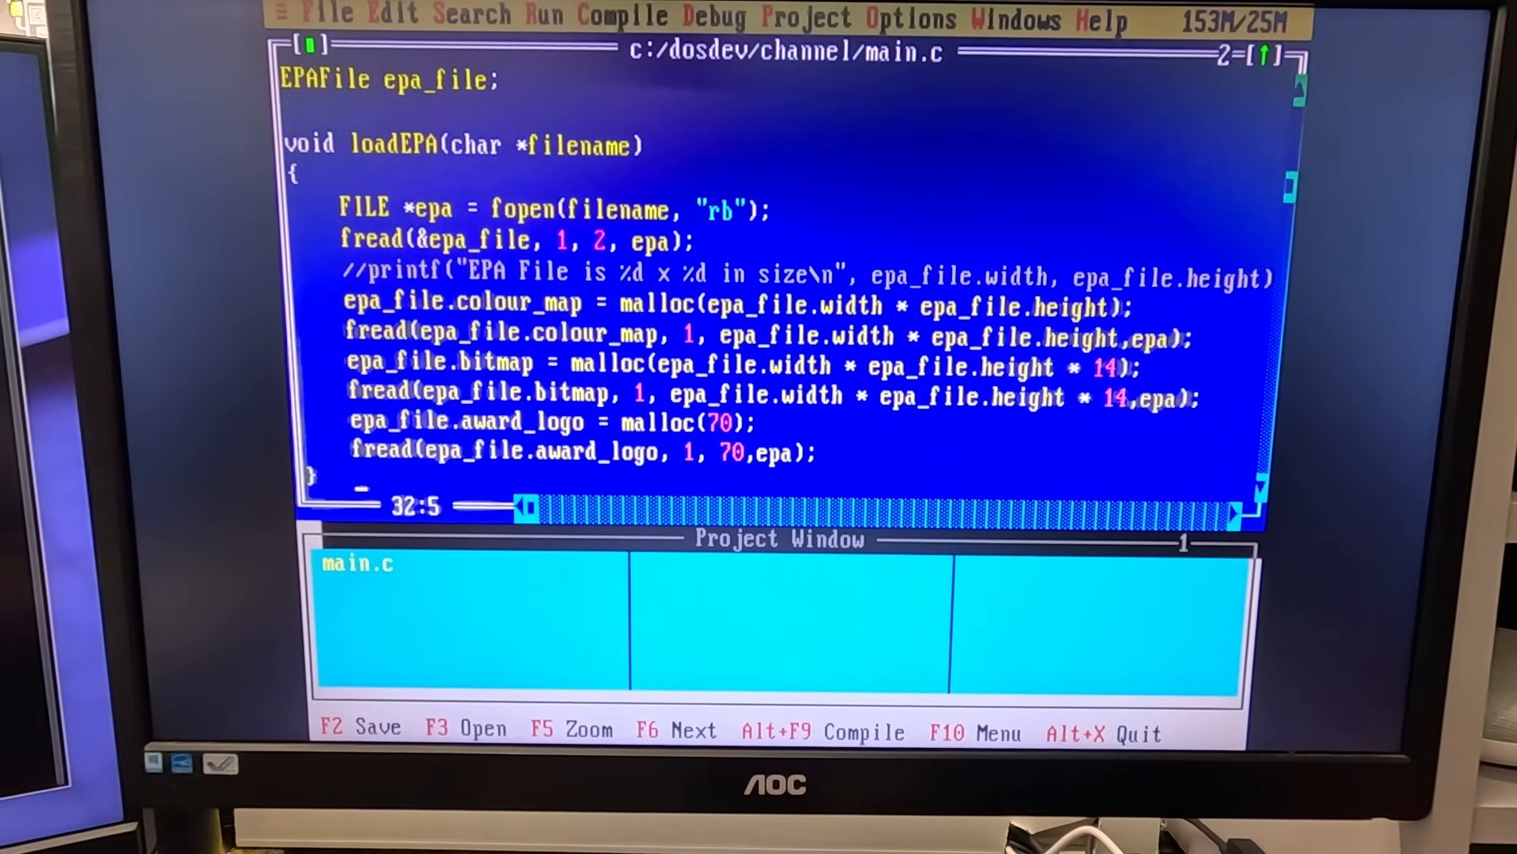
pyautogui.scroll(-3)
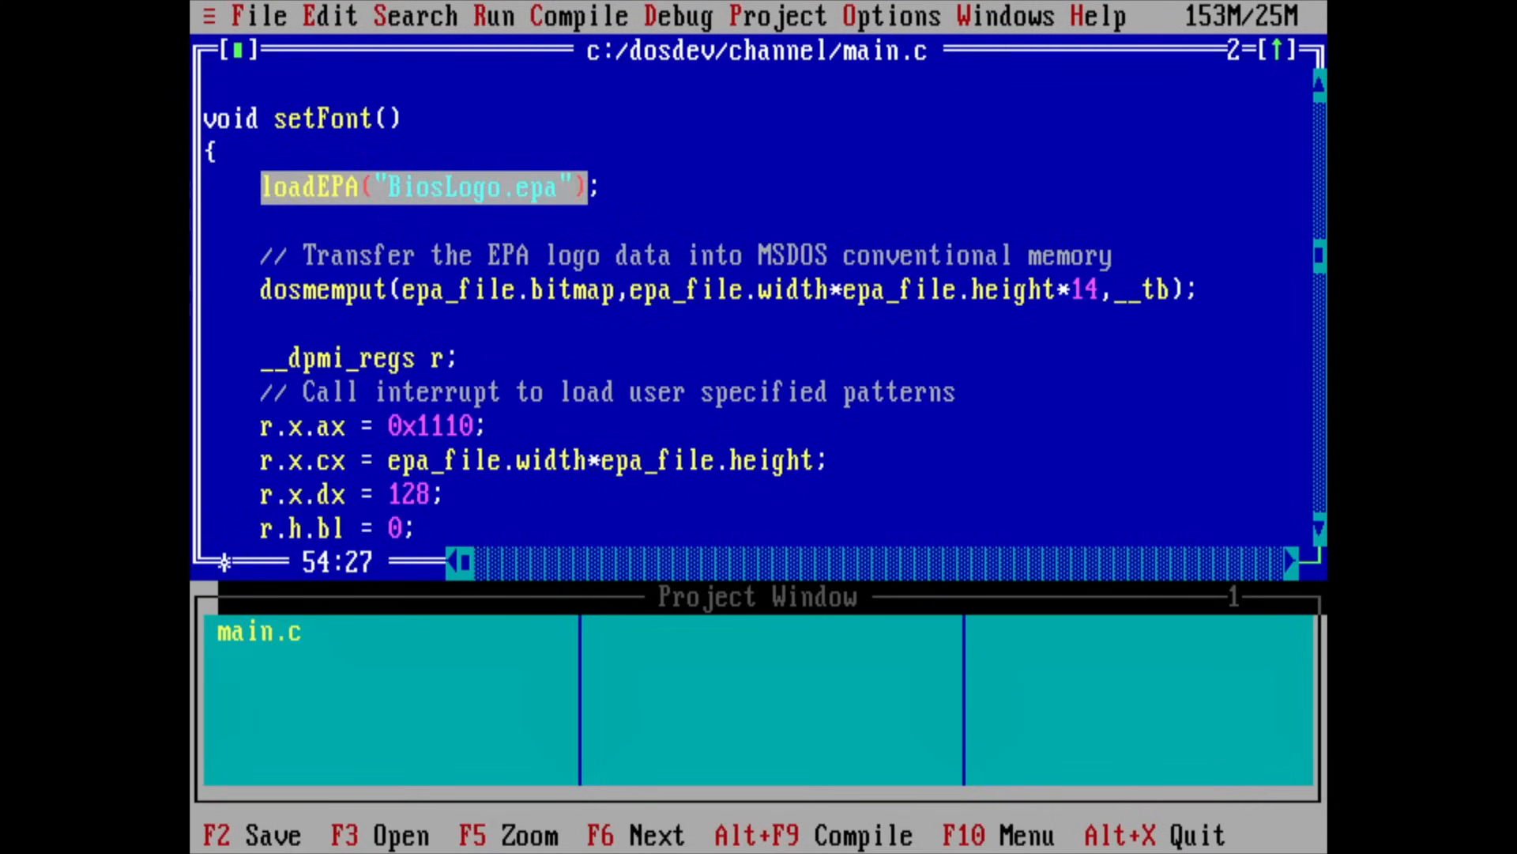
# Return to RHIDE's main.c at setFont's dosmemput call and __dpmi_regs setup, unchanged.
pyautogui.press('right')
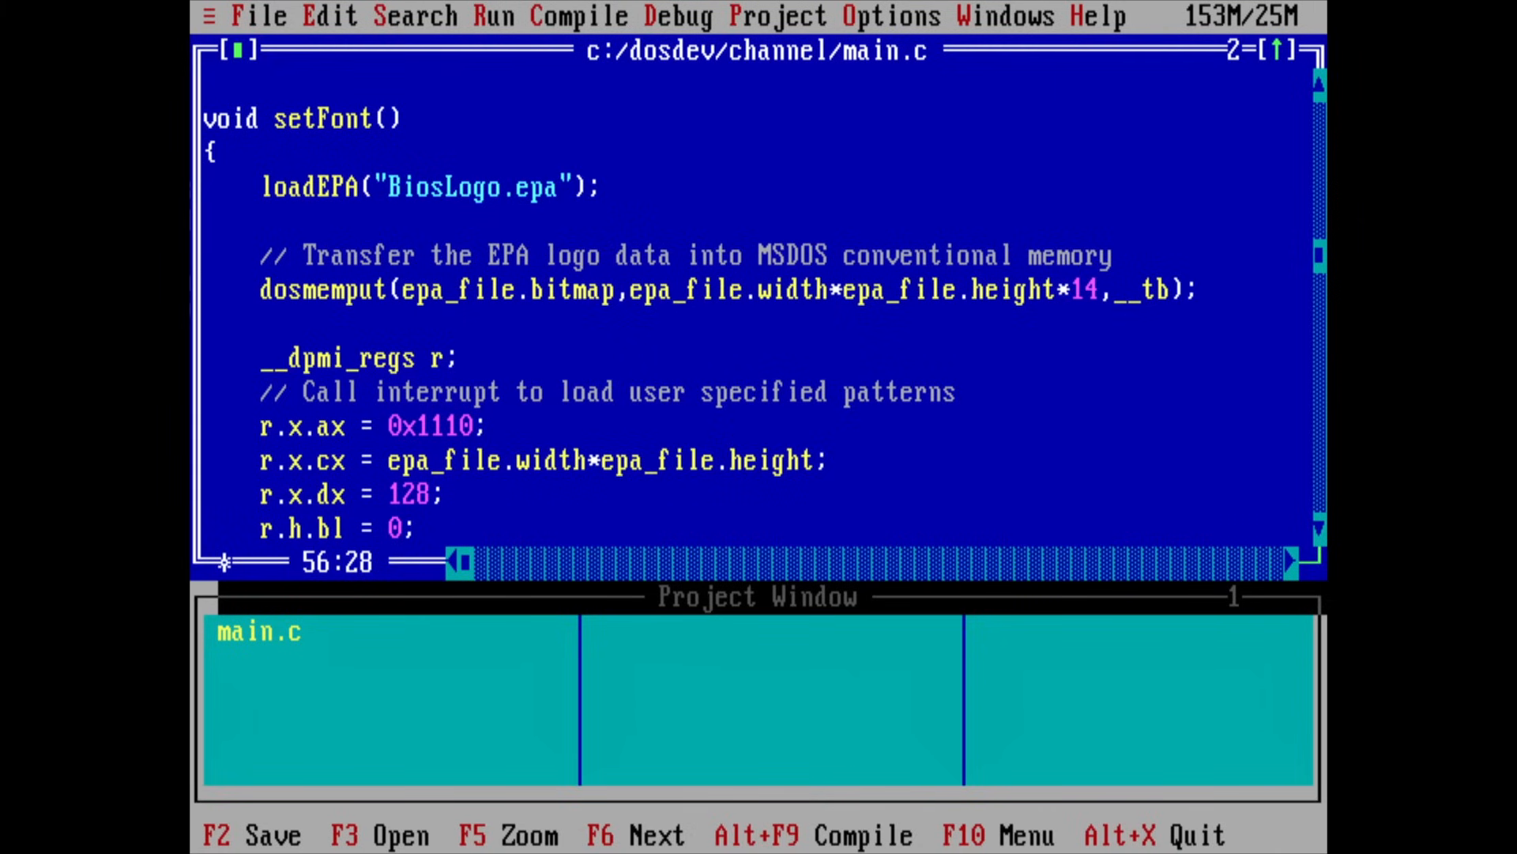
pyautogui.press('Left')
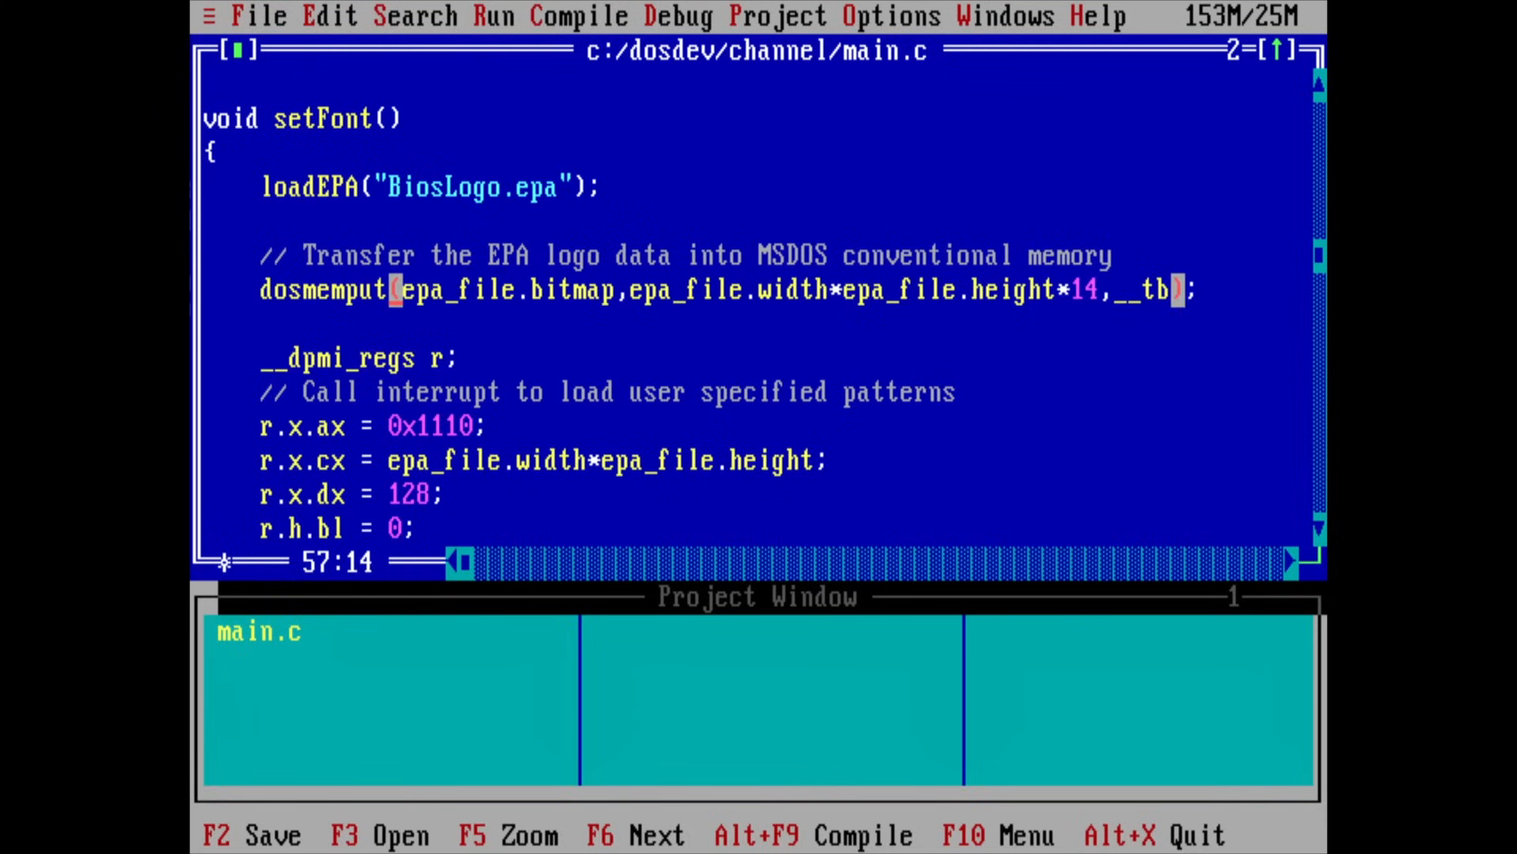
pyautogui.press('Left')
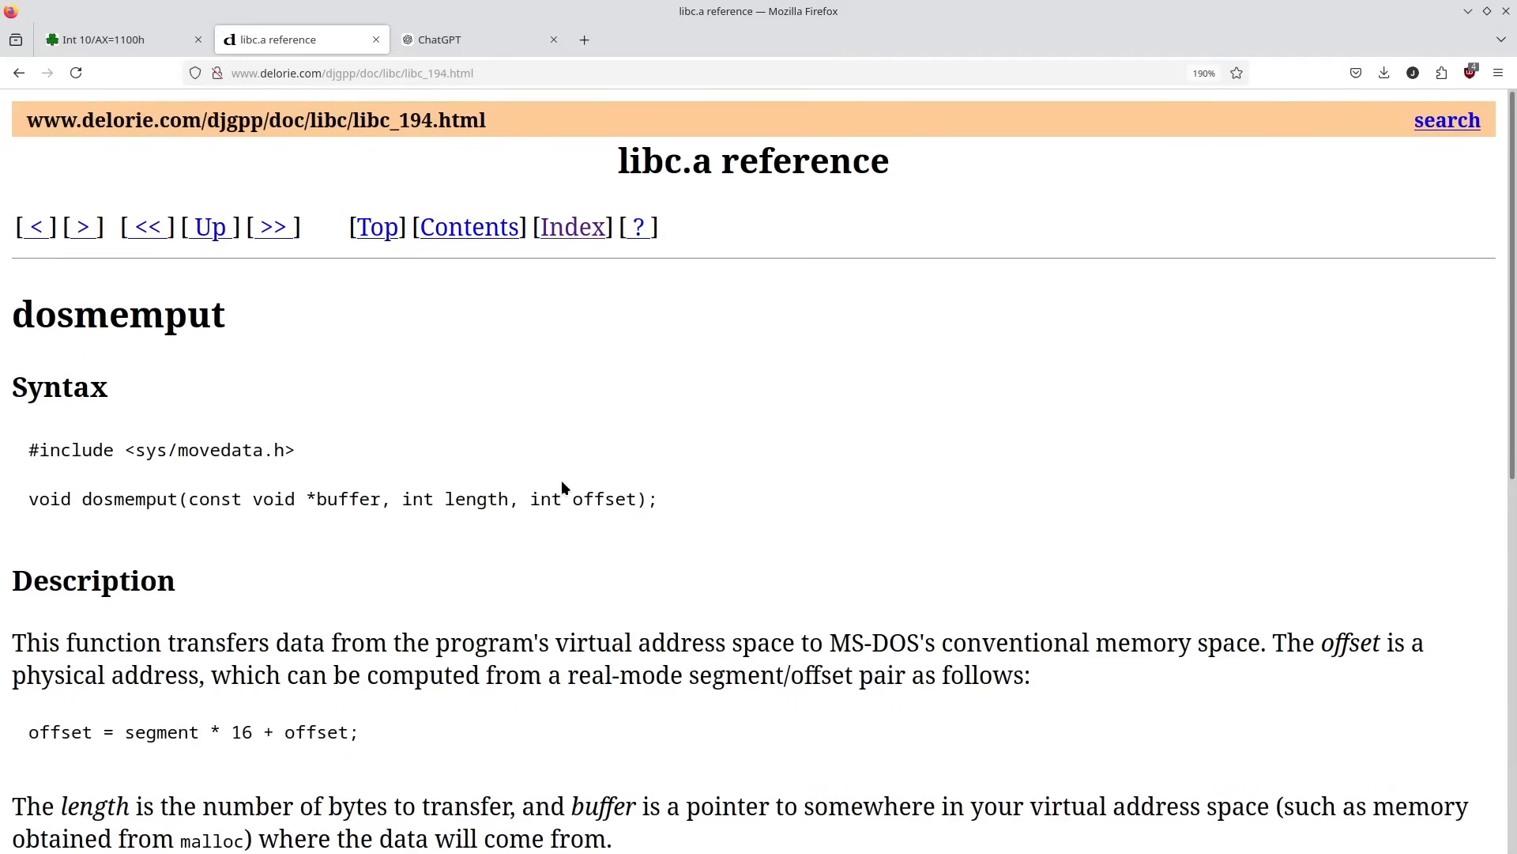
pyautogui.scroll(-3)
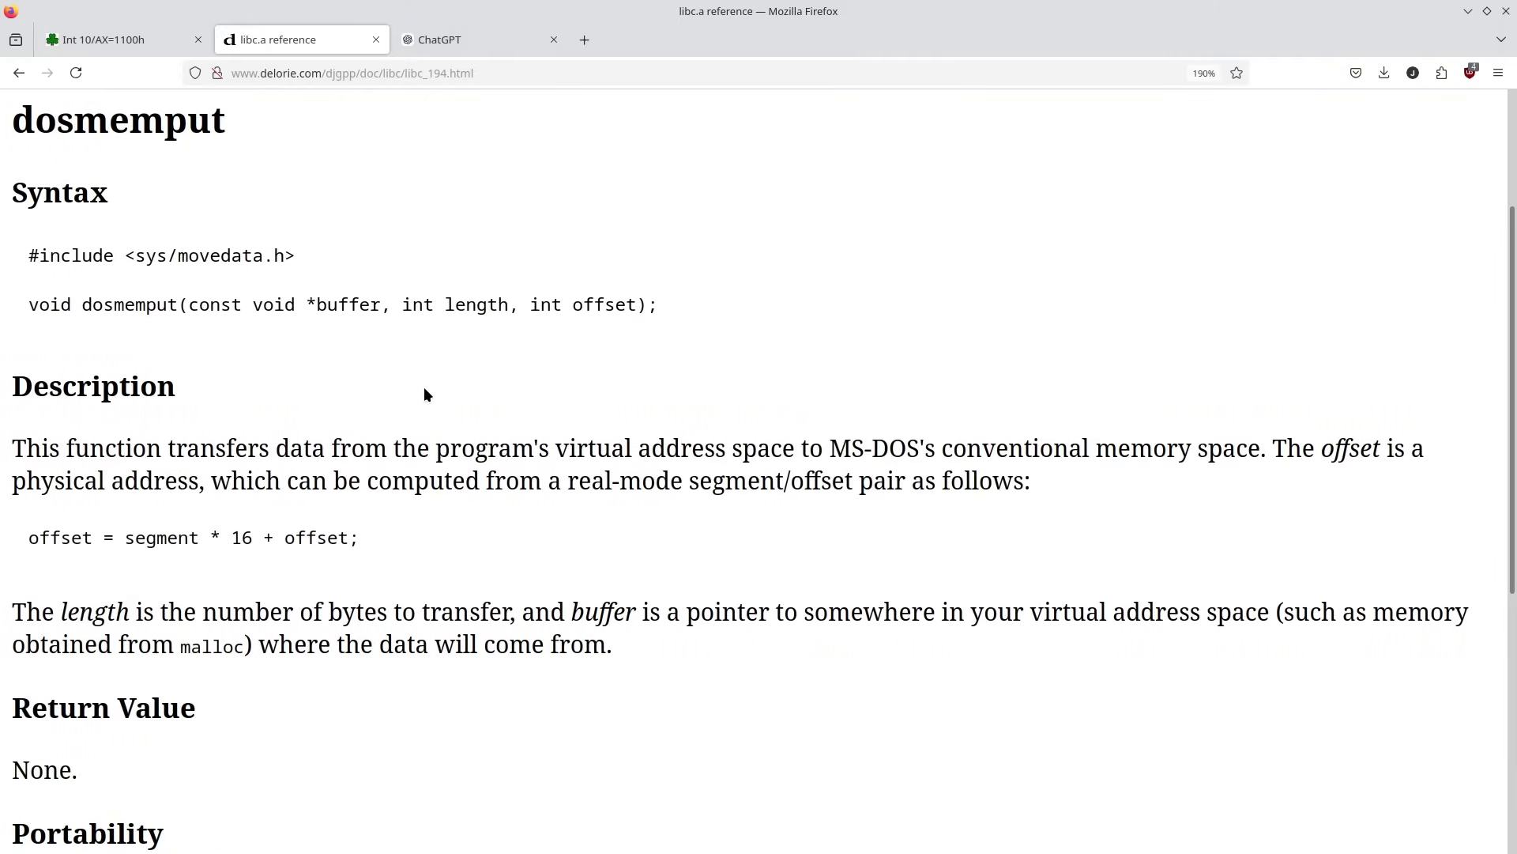
pyautogui.moveTo(378, 470)
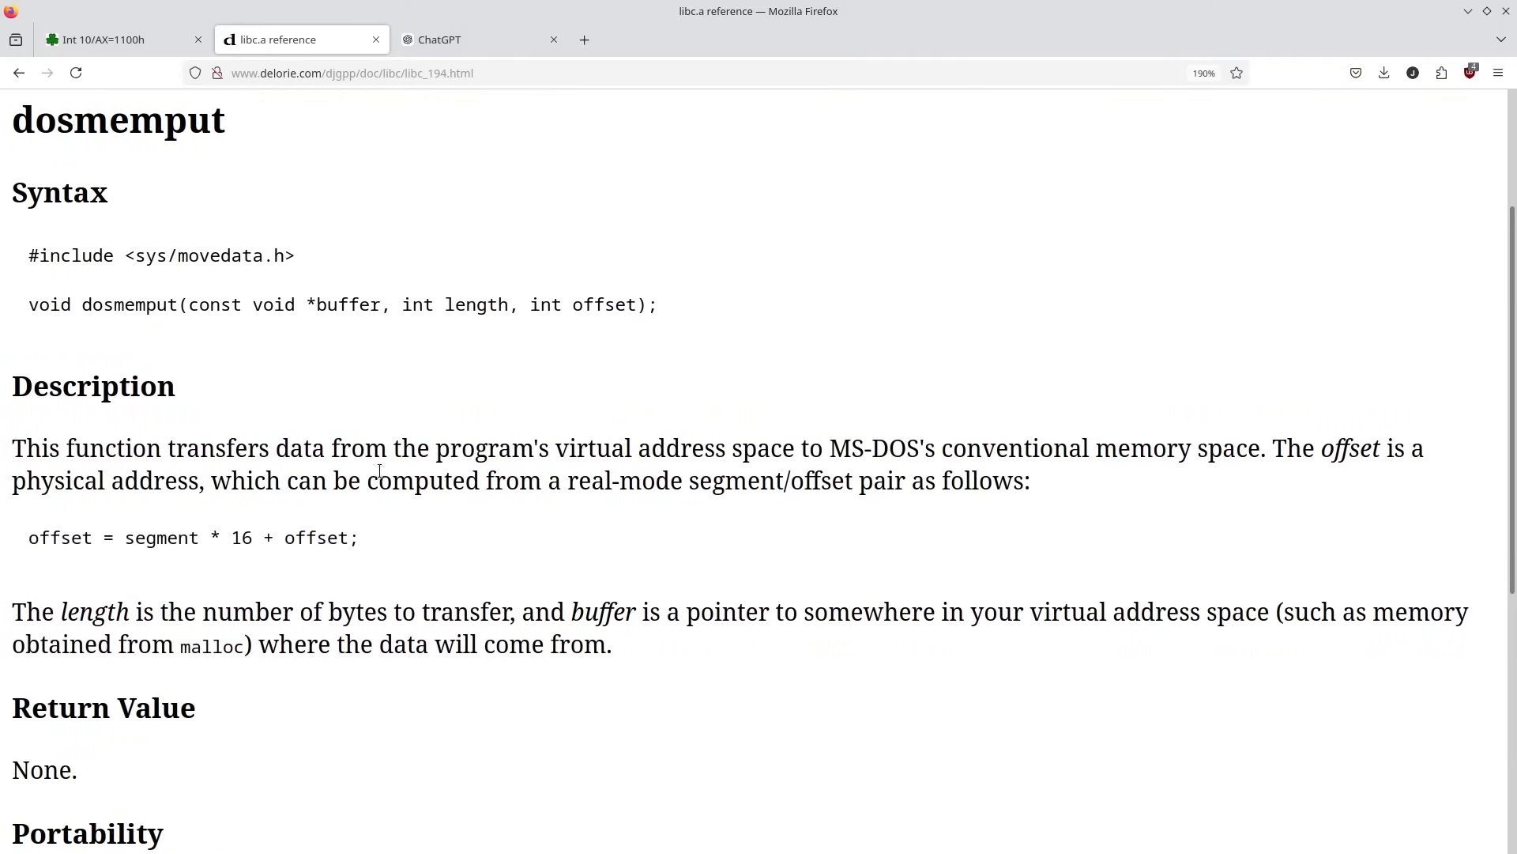
pyautogui.scroll(-3)
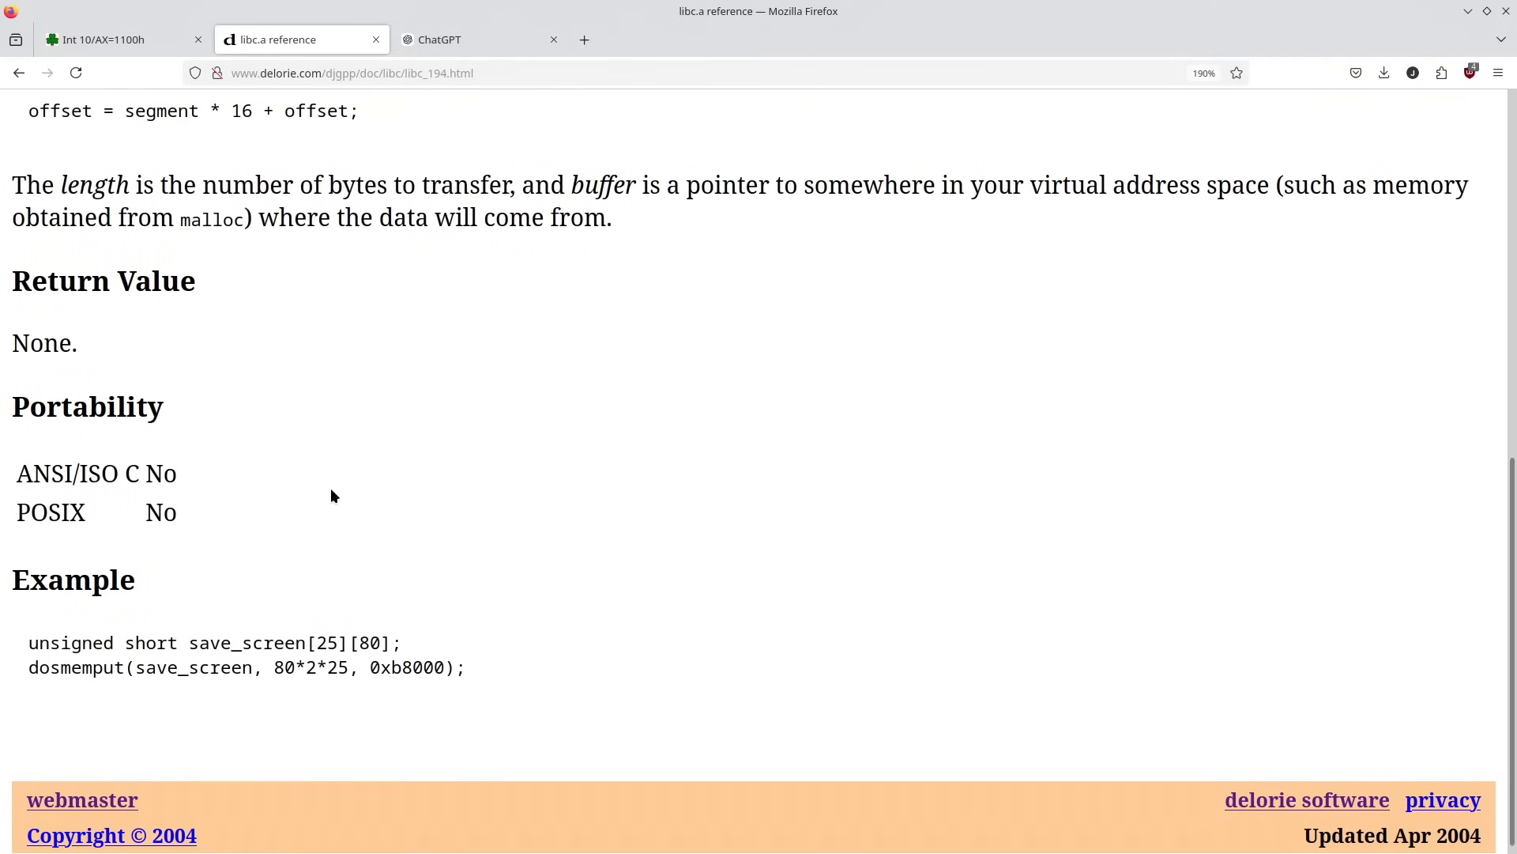
pyautogui.scroll(3)
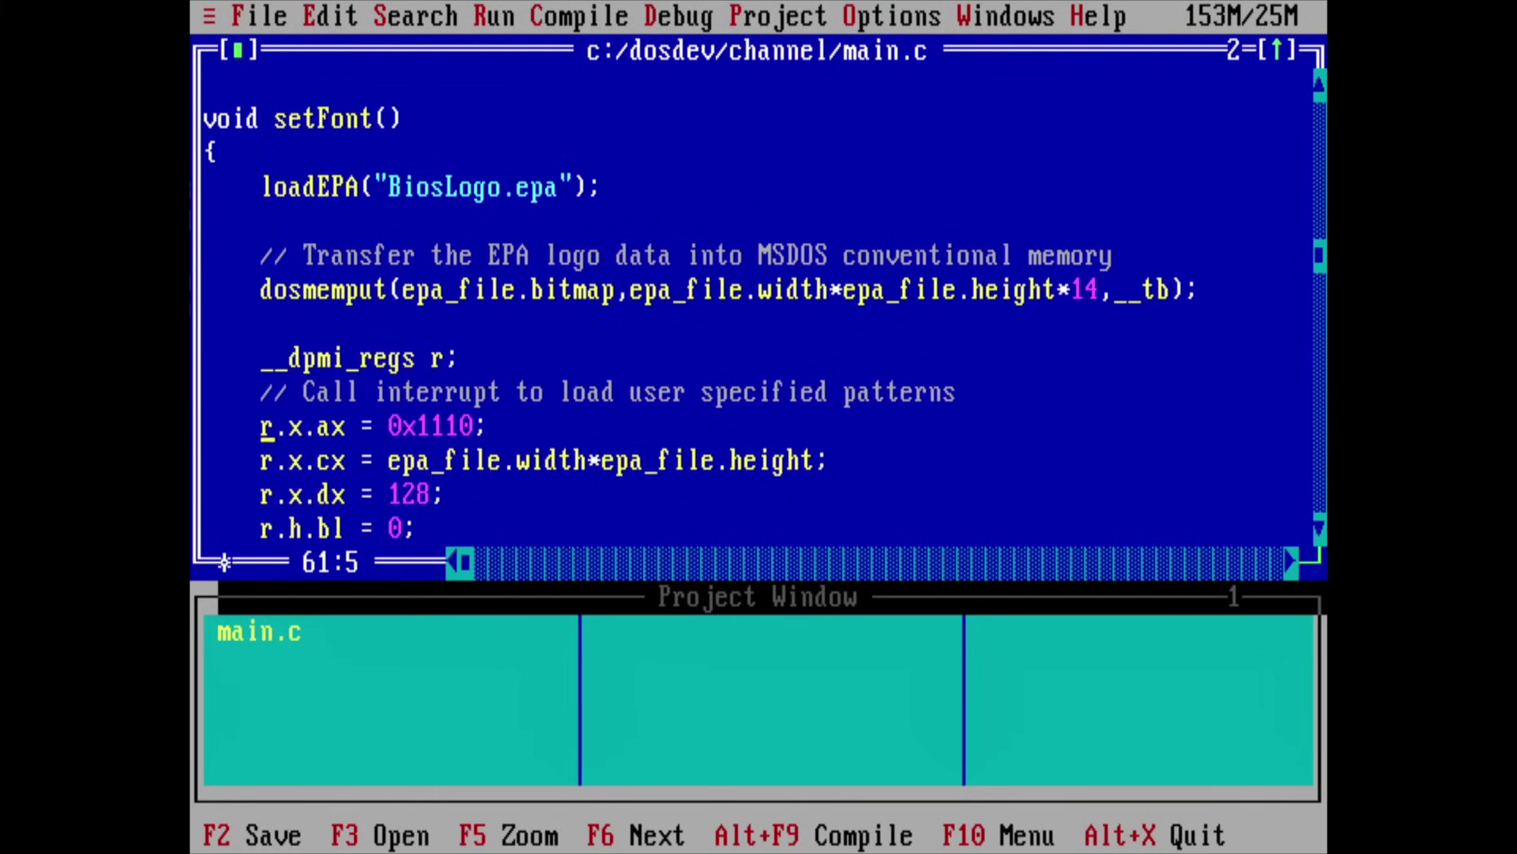
pyautogui.scroll(-3)
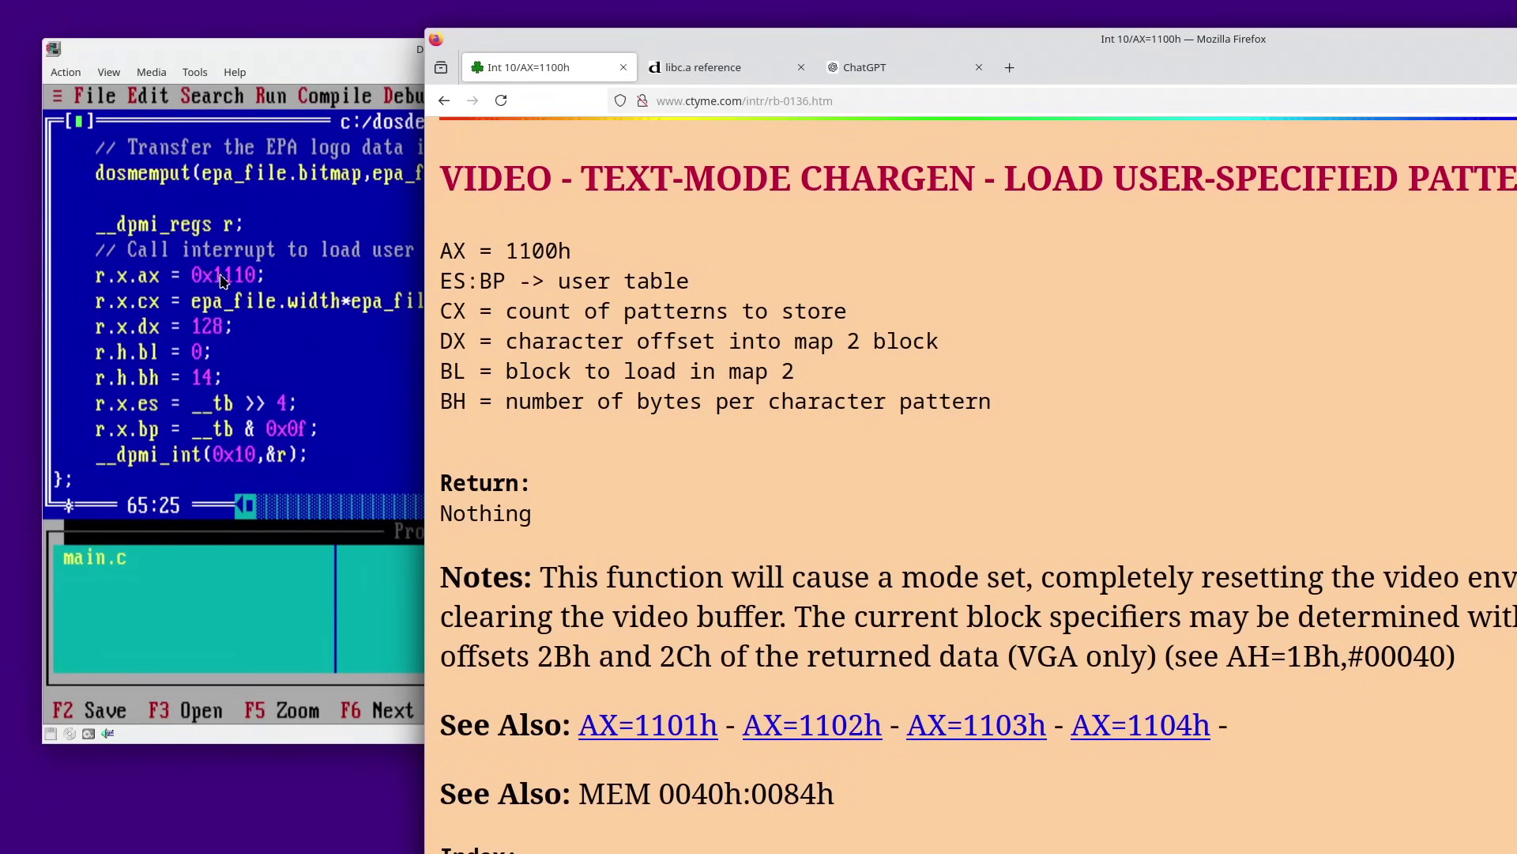
pyautogui.moveTo(532, 248)
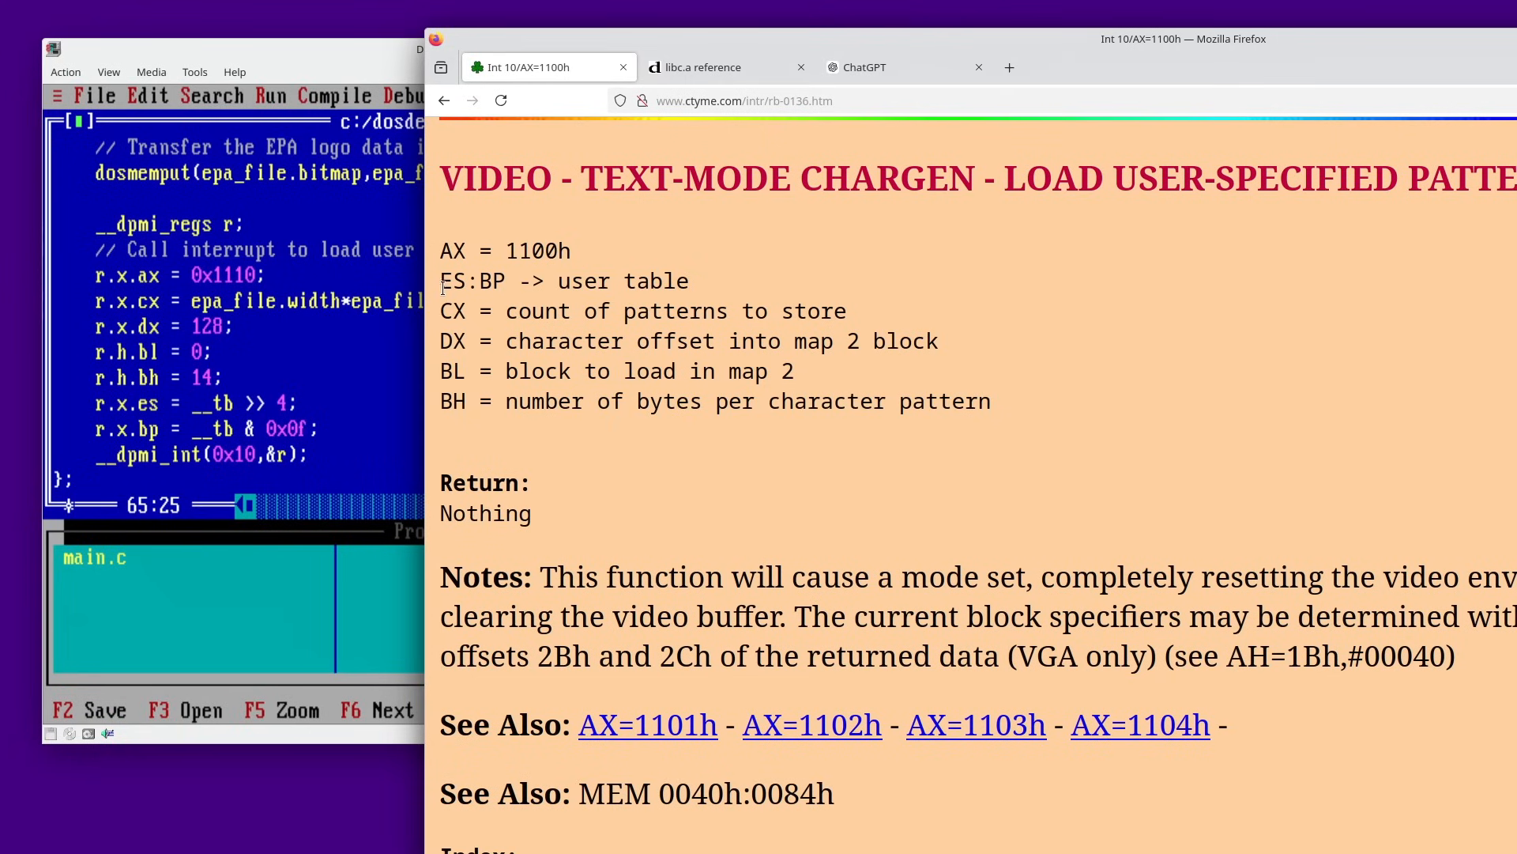
pyautogui.moveTo(305, 424)
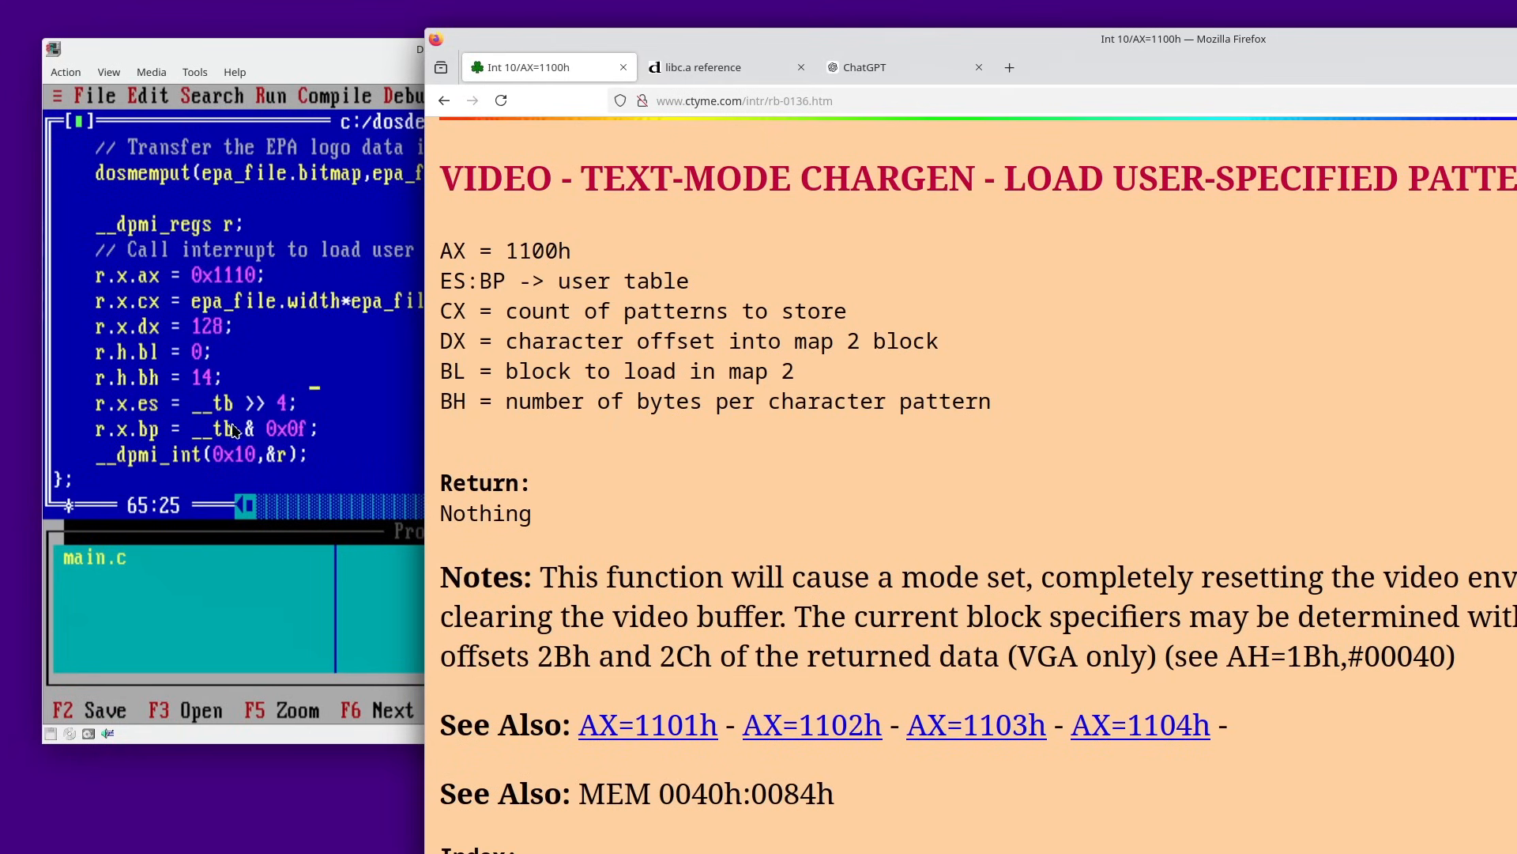
pyautogui.moveTo(253, 436)
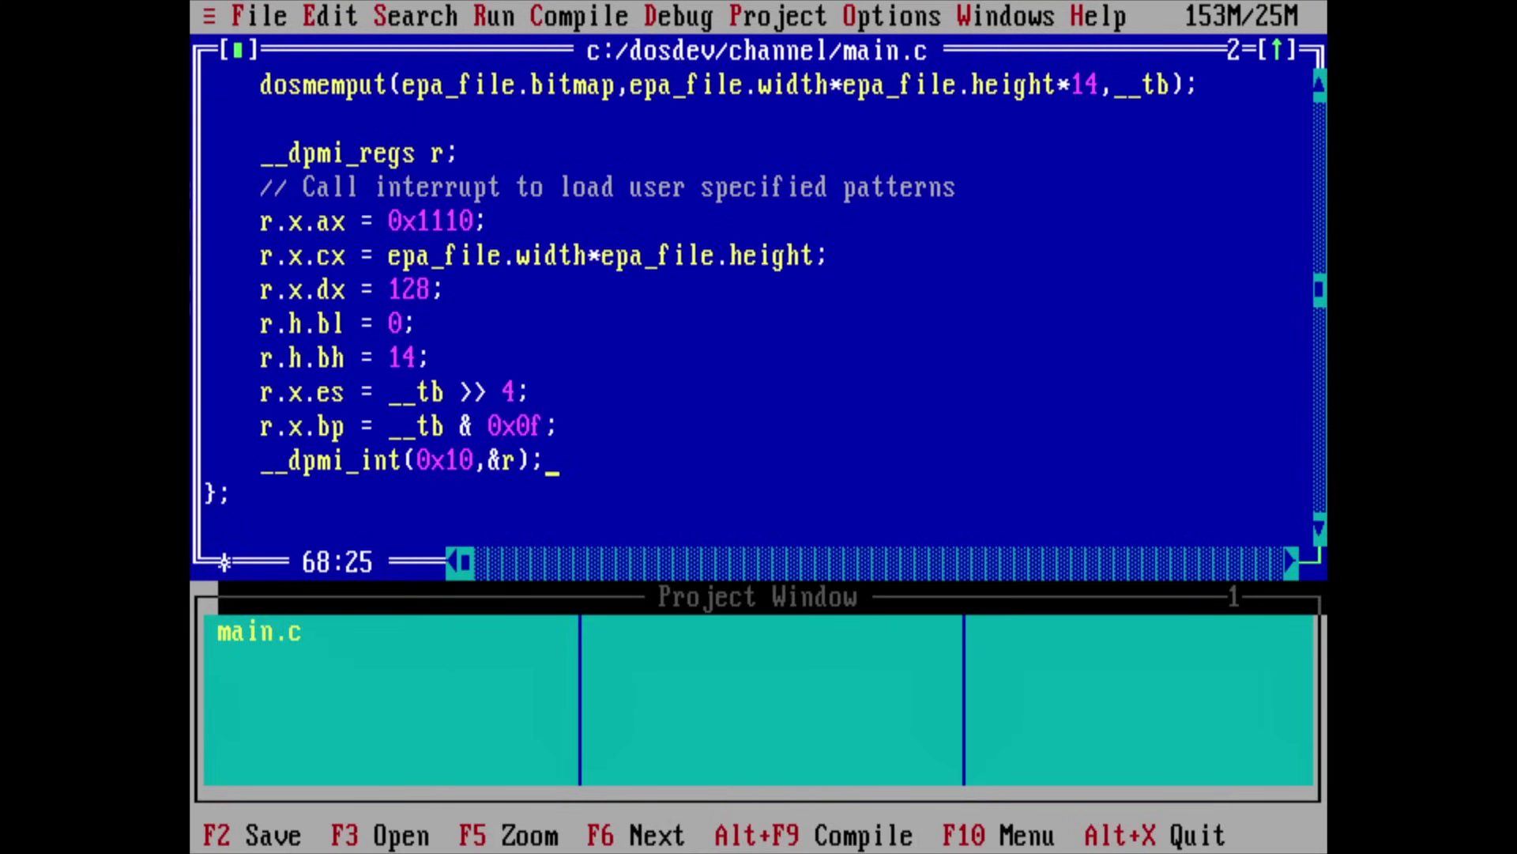
# Bring up the File > Open dialog and navigate toward the c:/dosdev/tmp/channel folder.
pyautogui.scroll(-3)
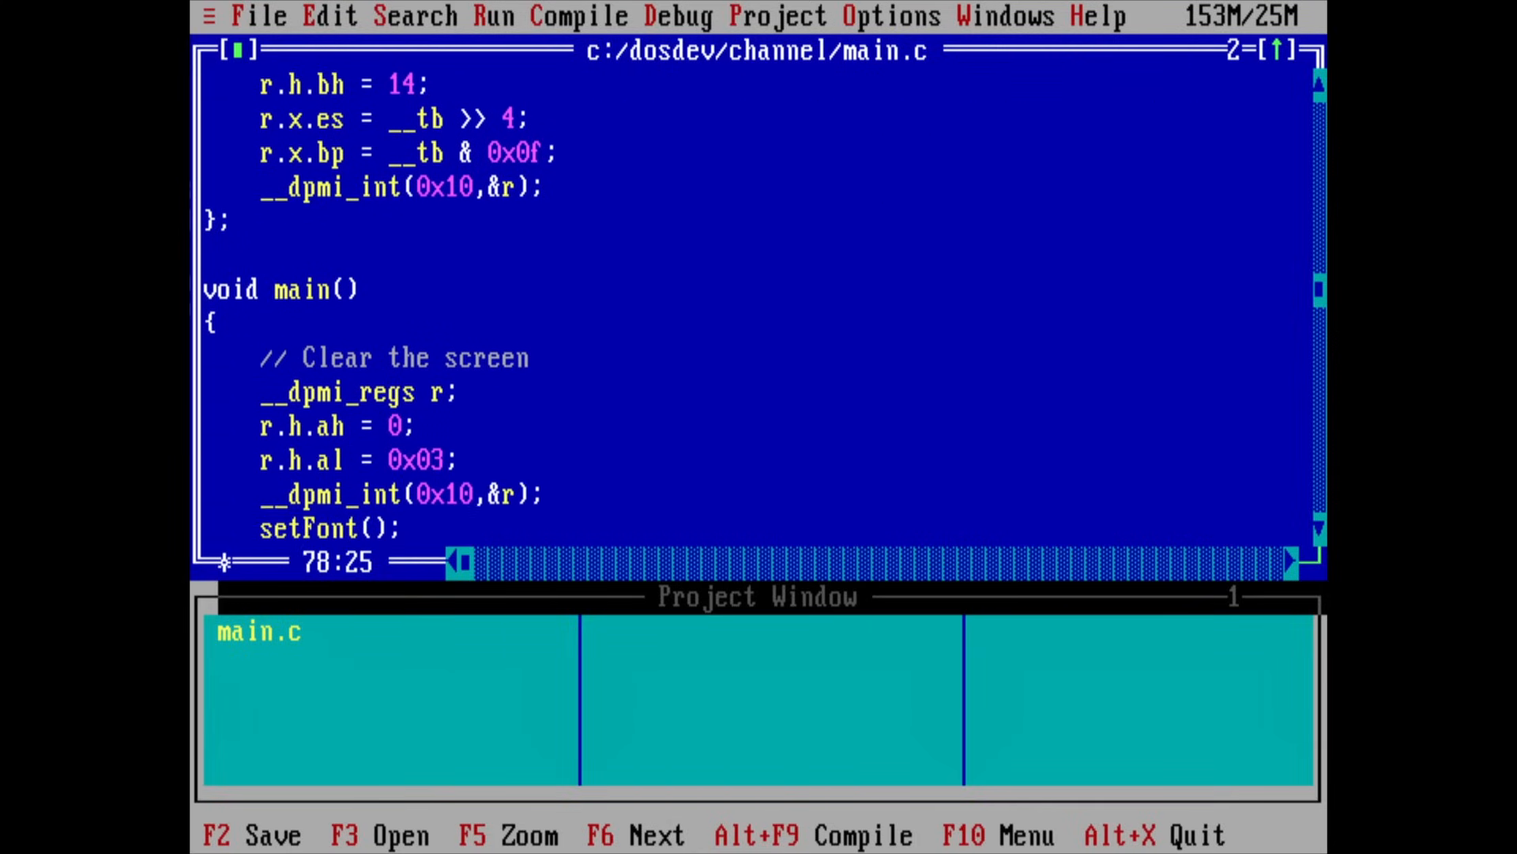
pyautogui.scroll(-3)
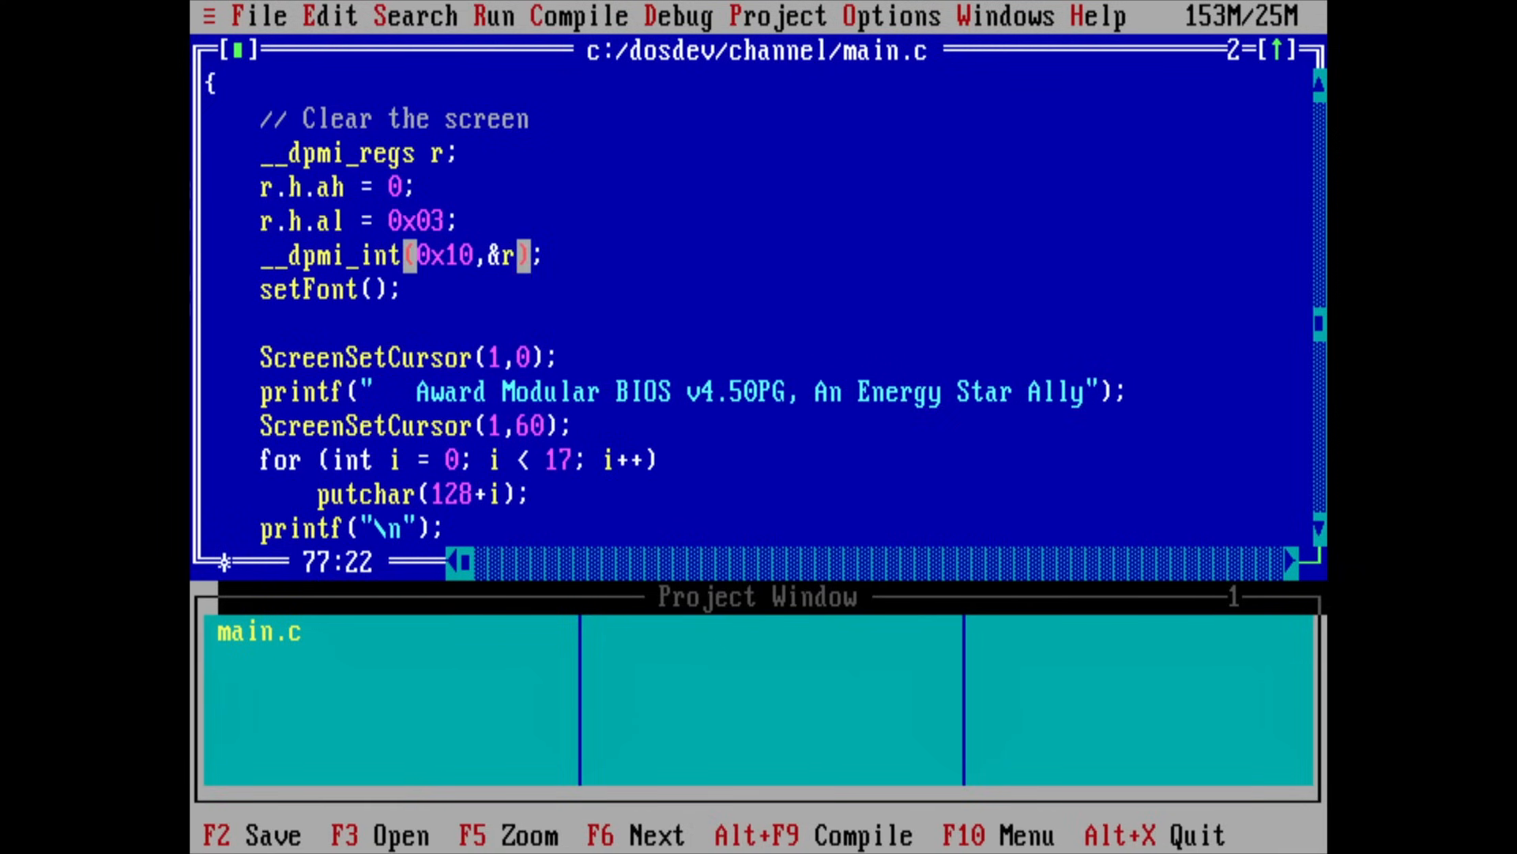
pyautogui.press('Down')
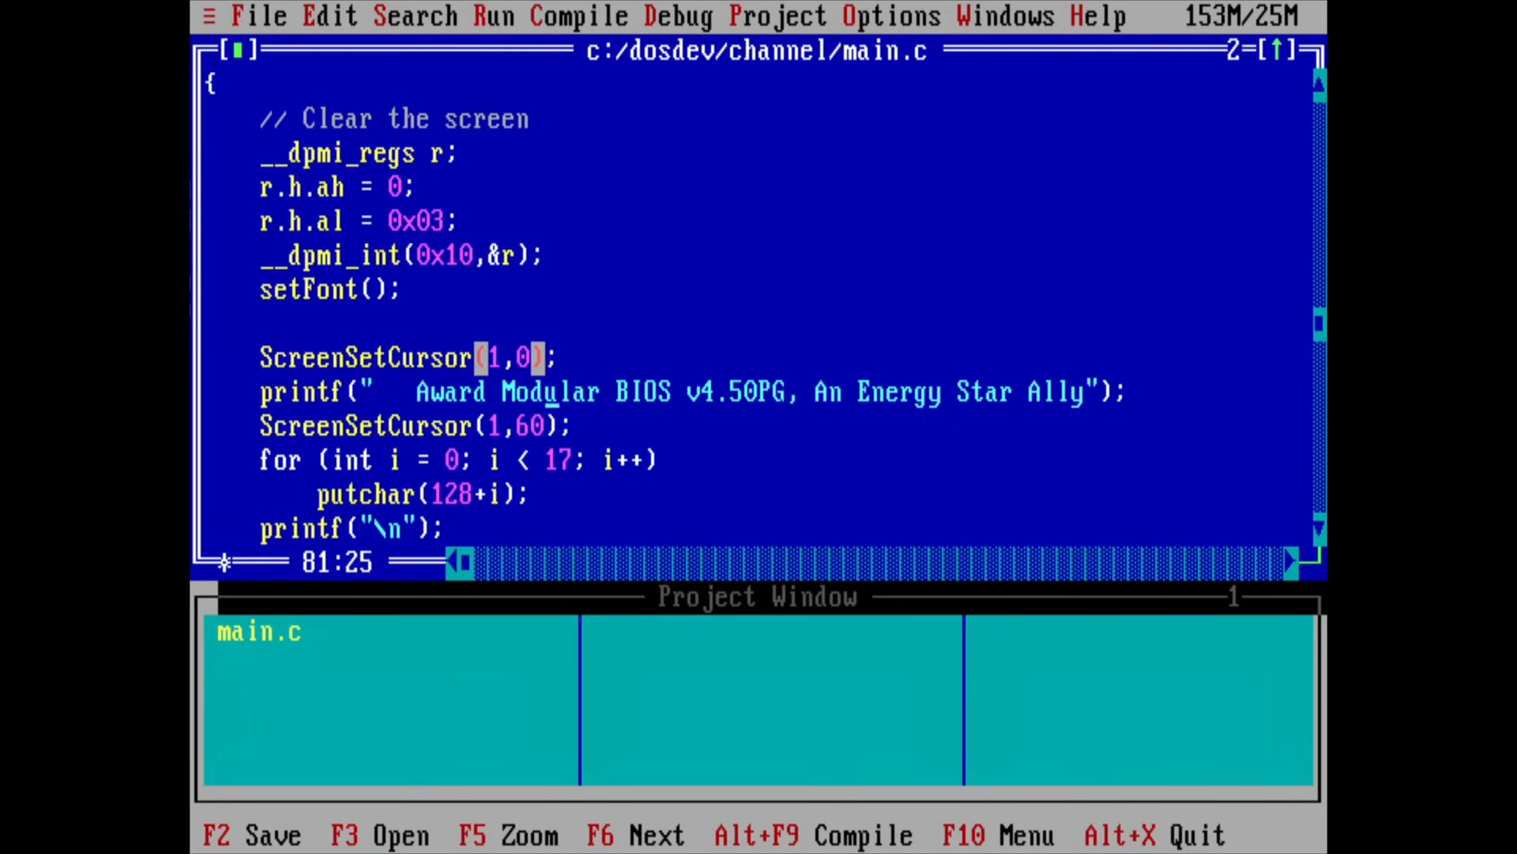
pyautogui.click(378, 392)
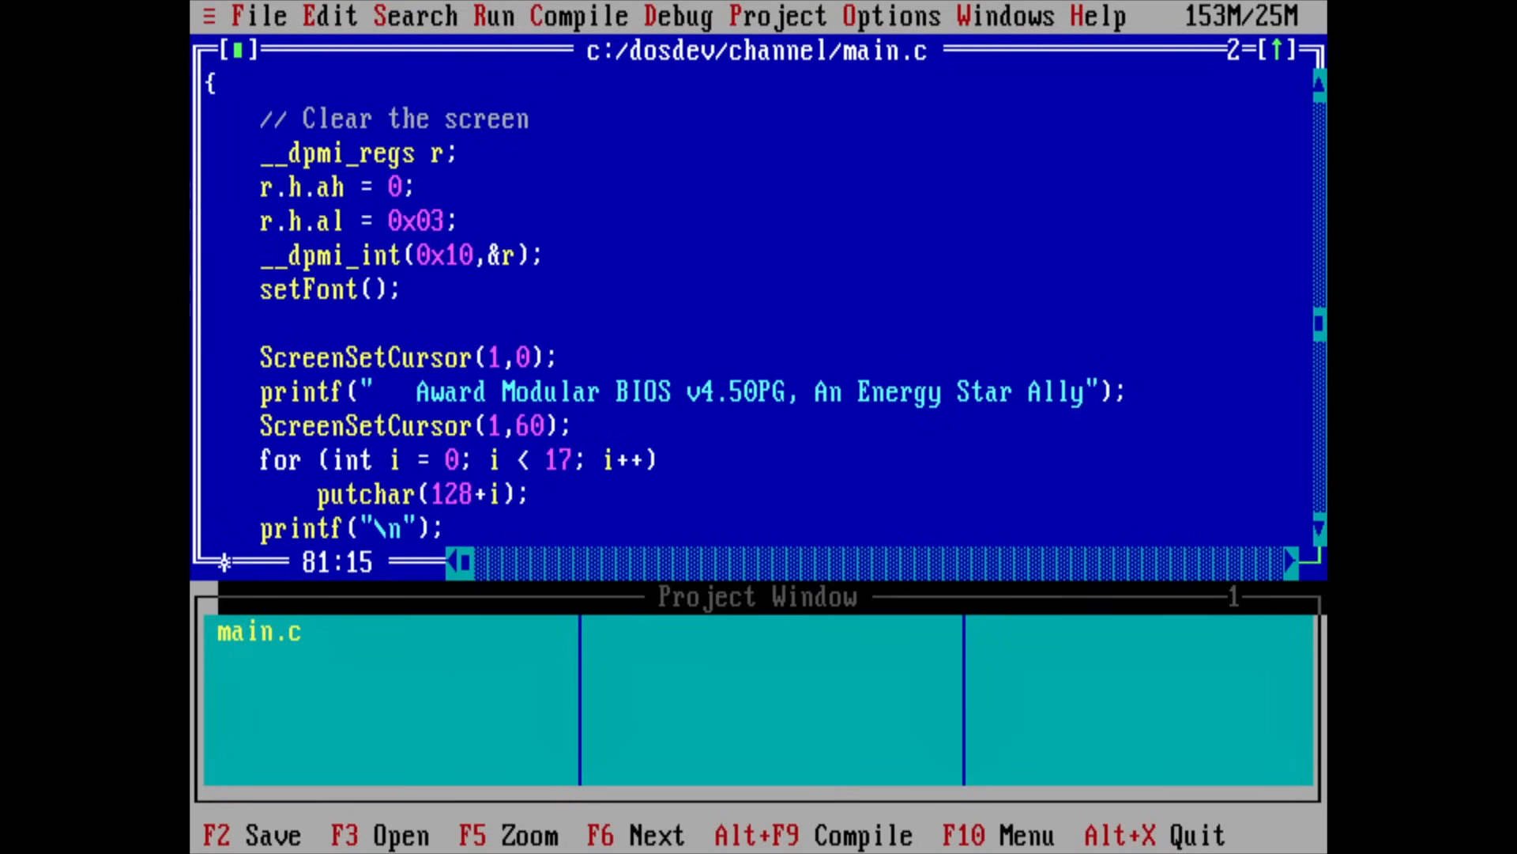
pyautogui.press('Down')
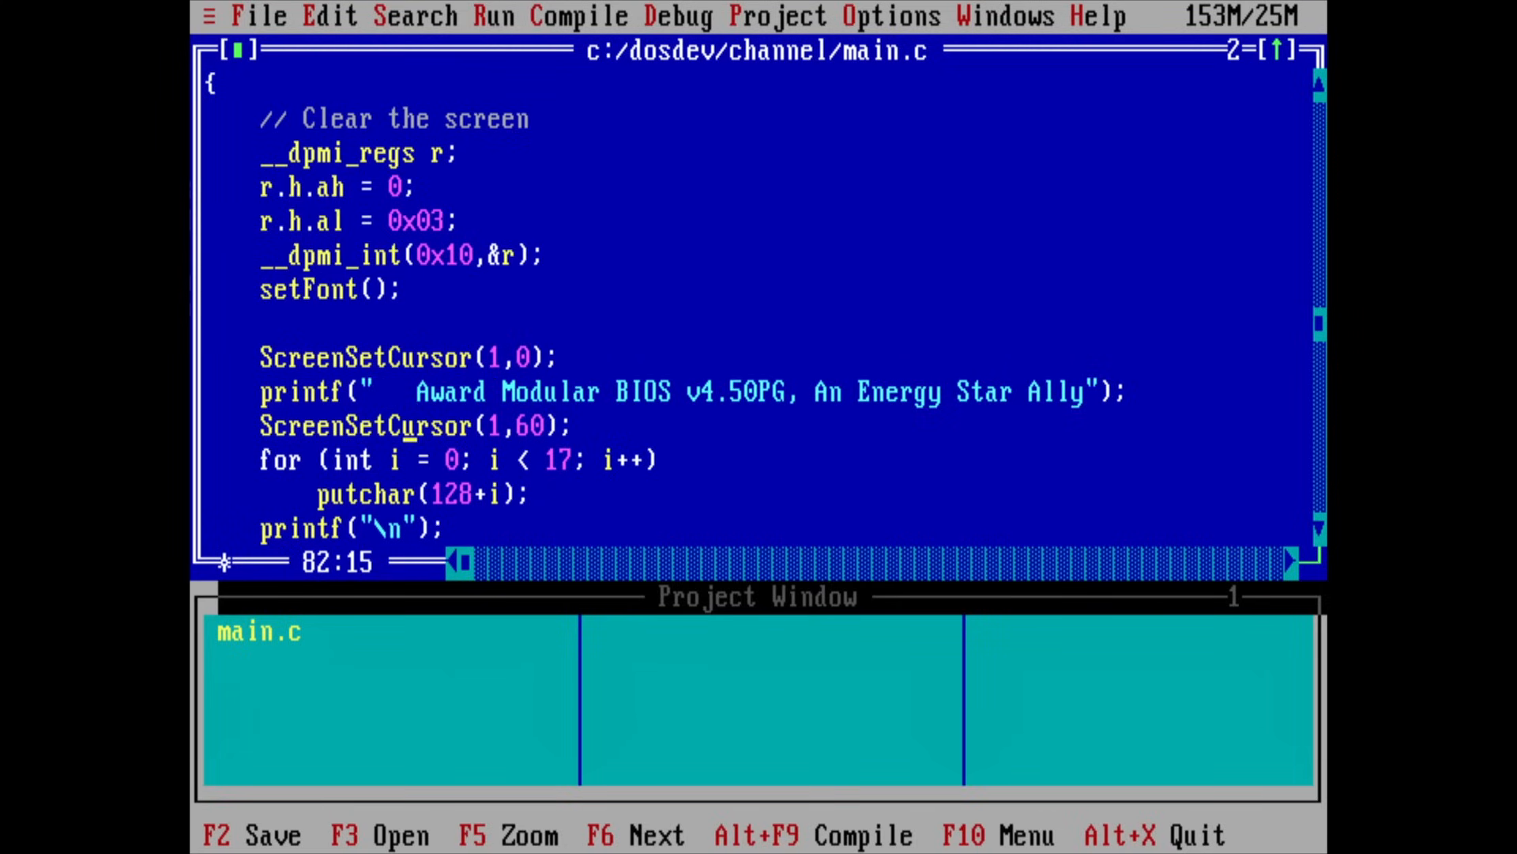
pyautogui.press('Down')
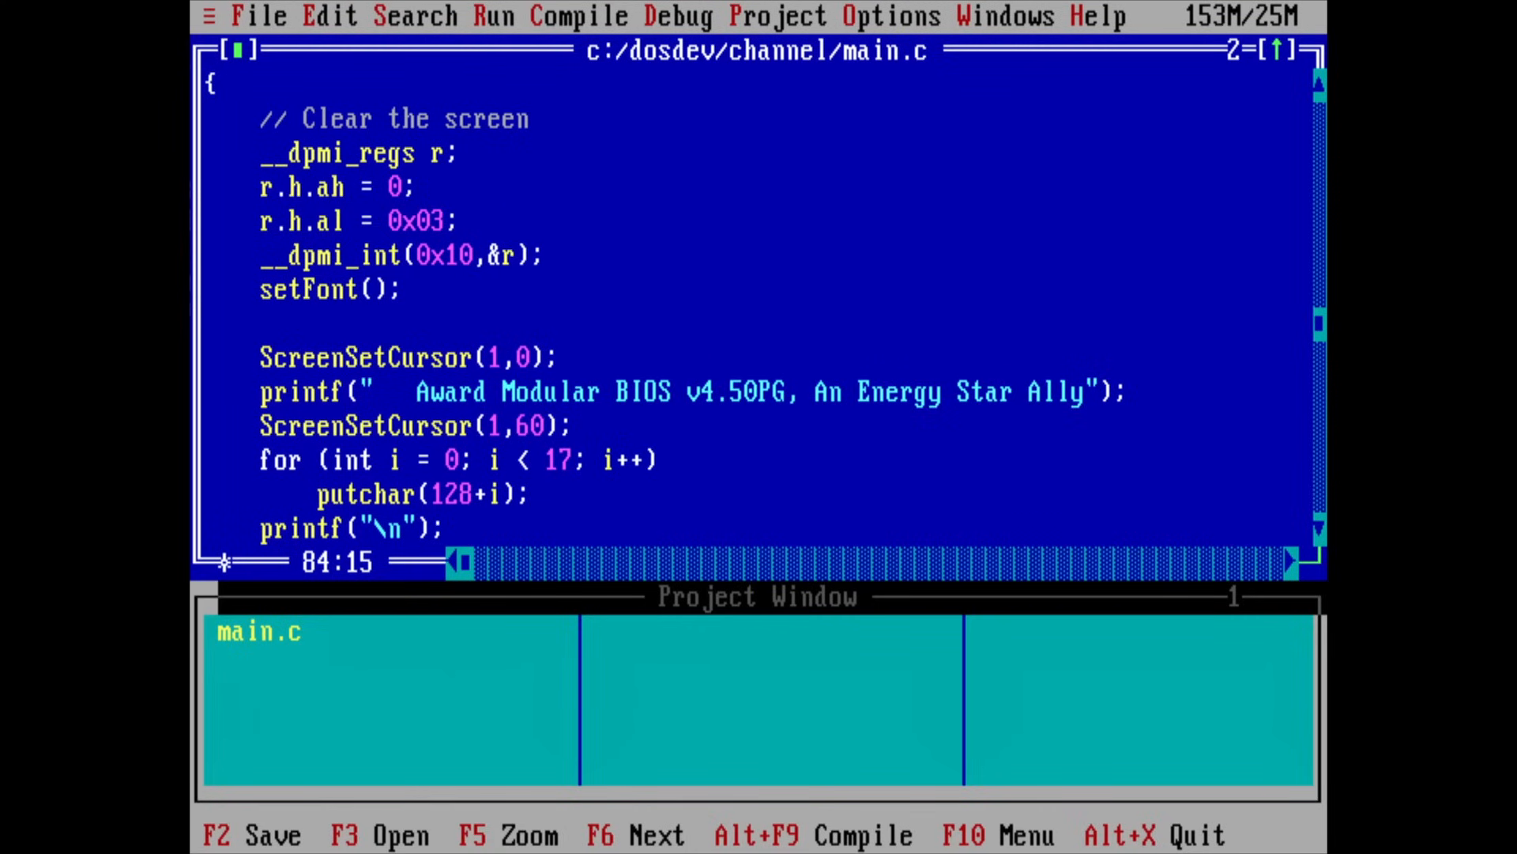
pyautogui.press('Down')
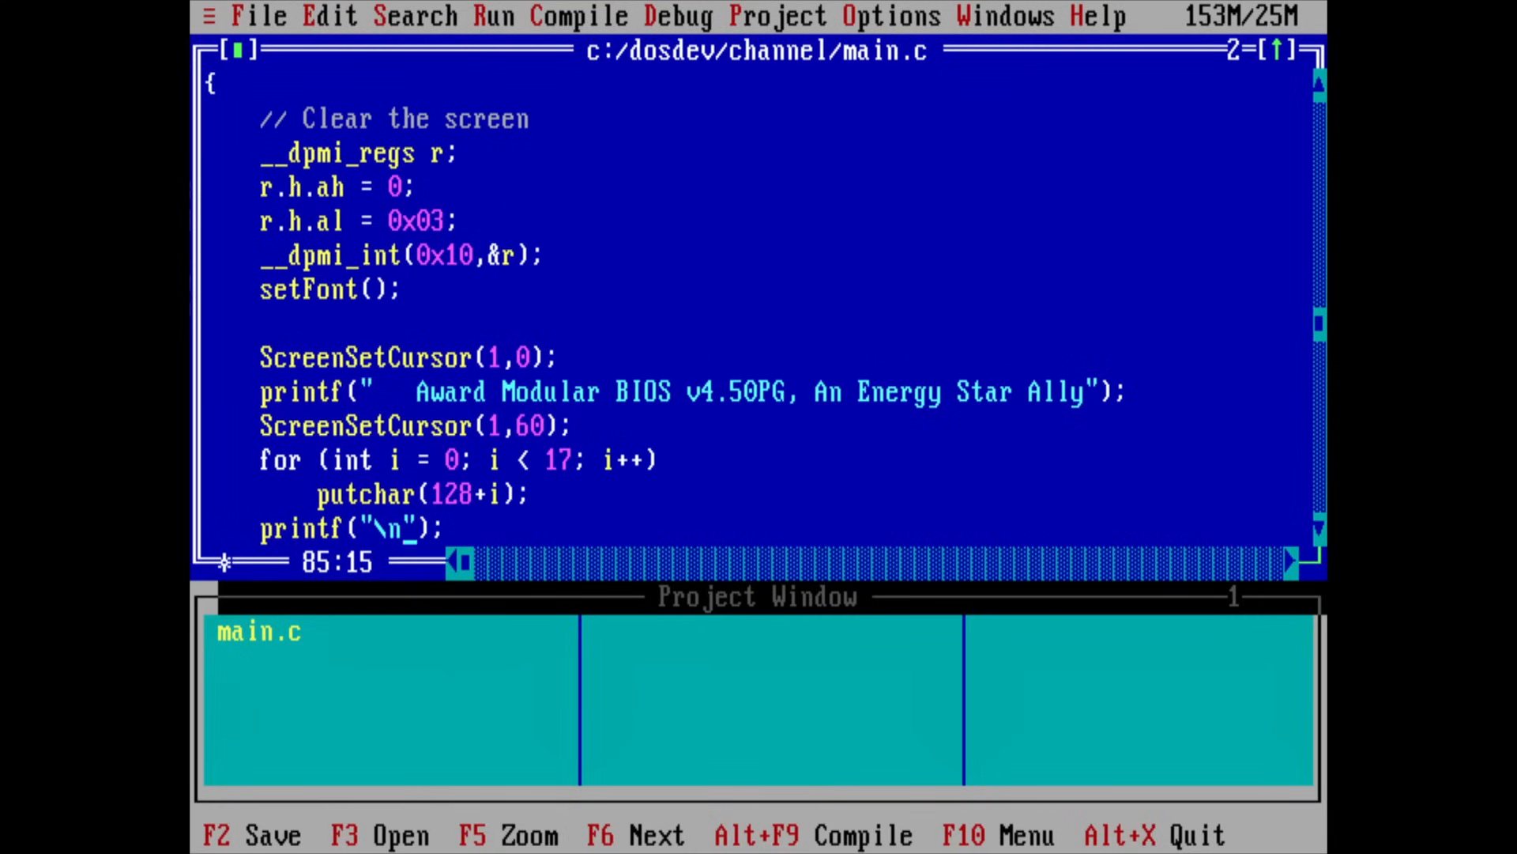
# Load tmp/channel/main.c, showing its include list and EPAFile struct.
pyautogui.scroll(-3)
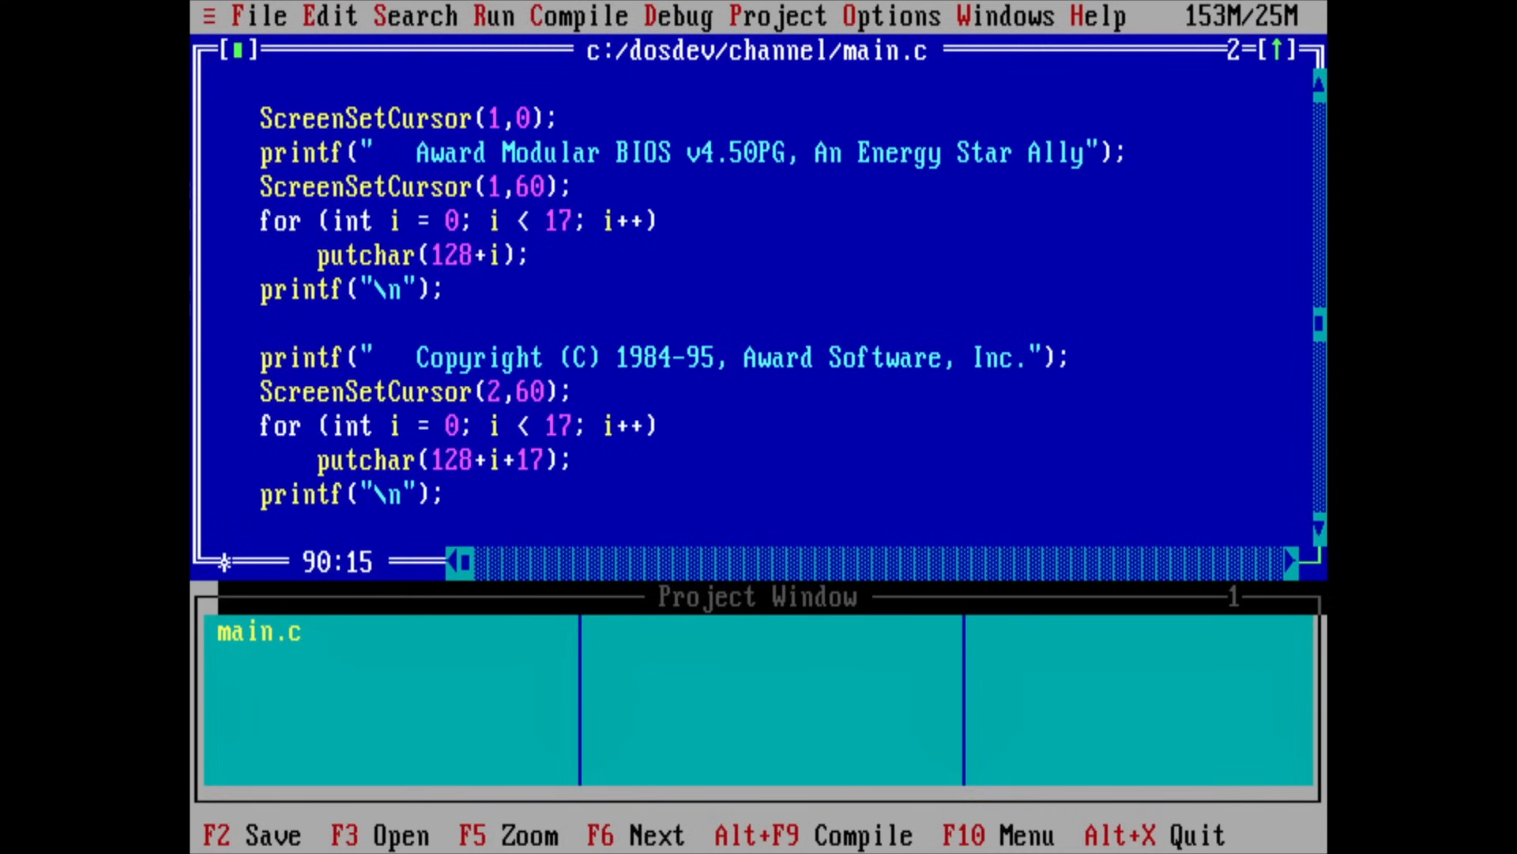
pyautogui.scroll(-3)
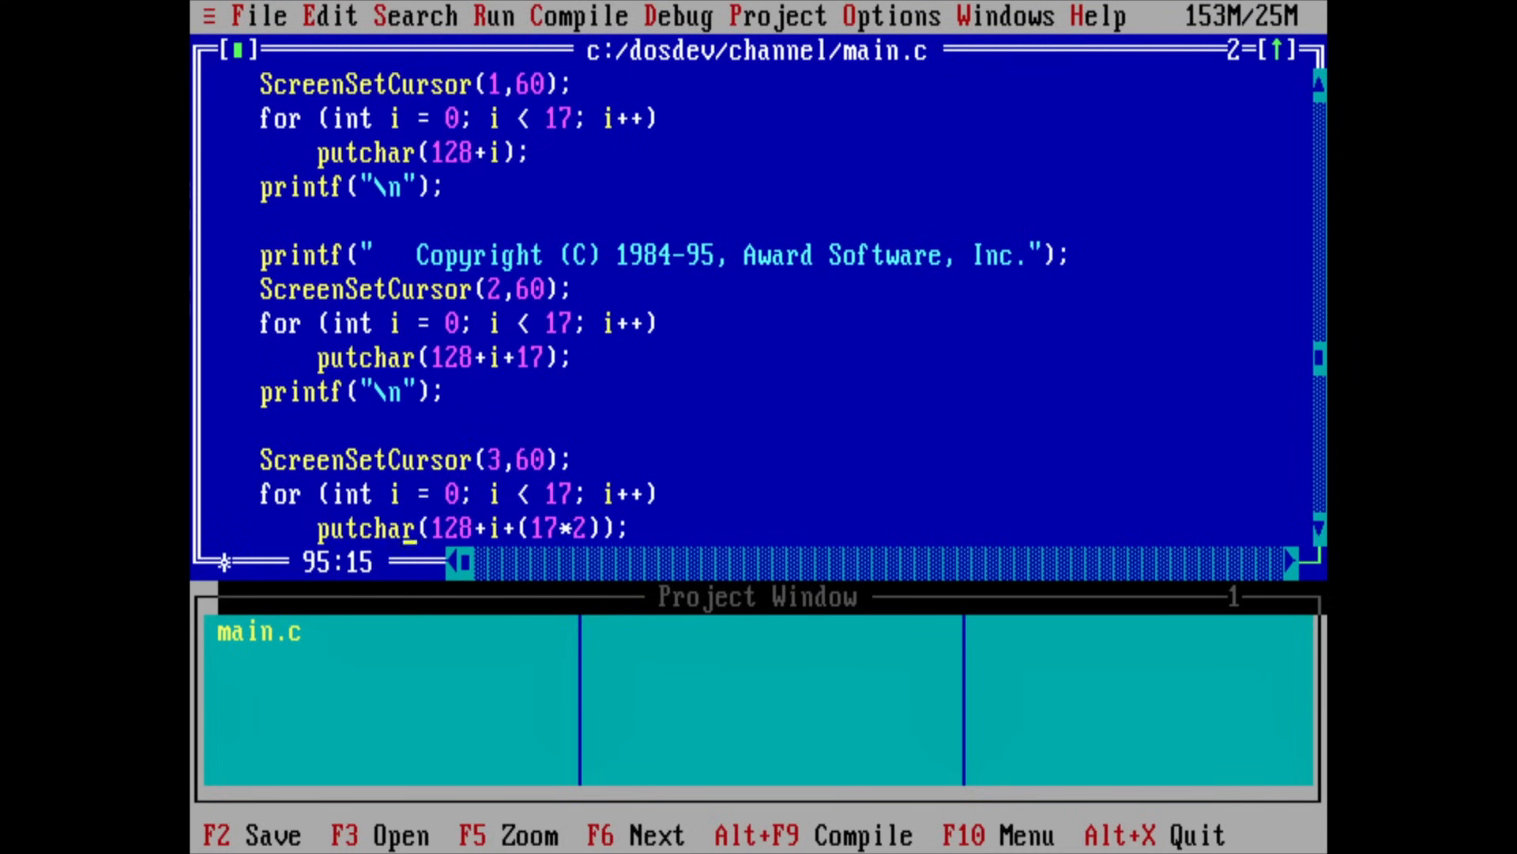
pyautogui.scroll(-3)
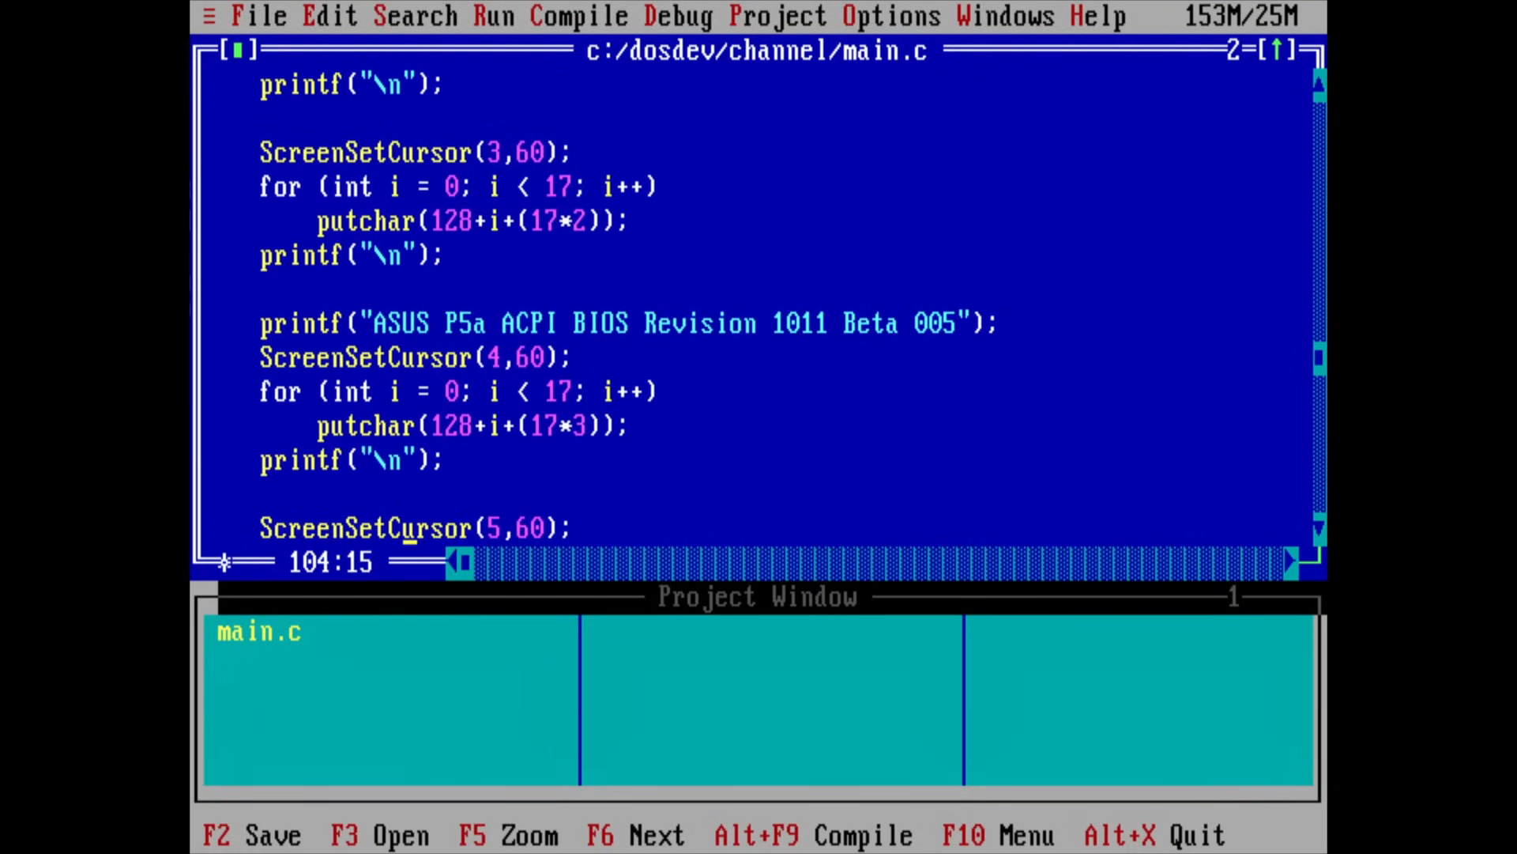
pyautogui.scroll(-3)
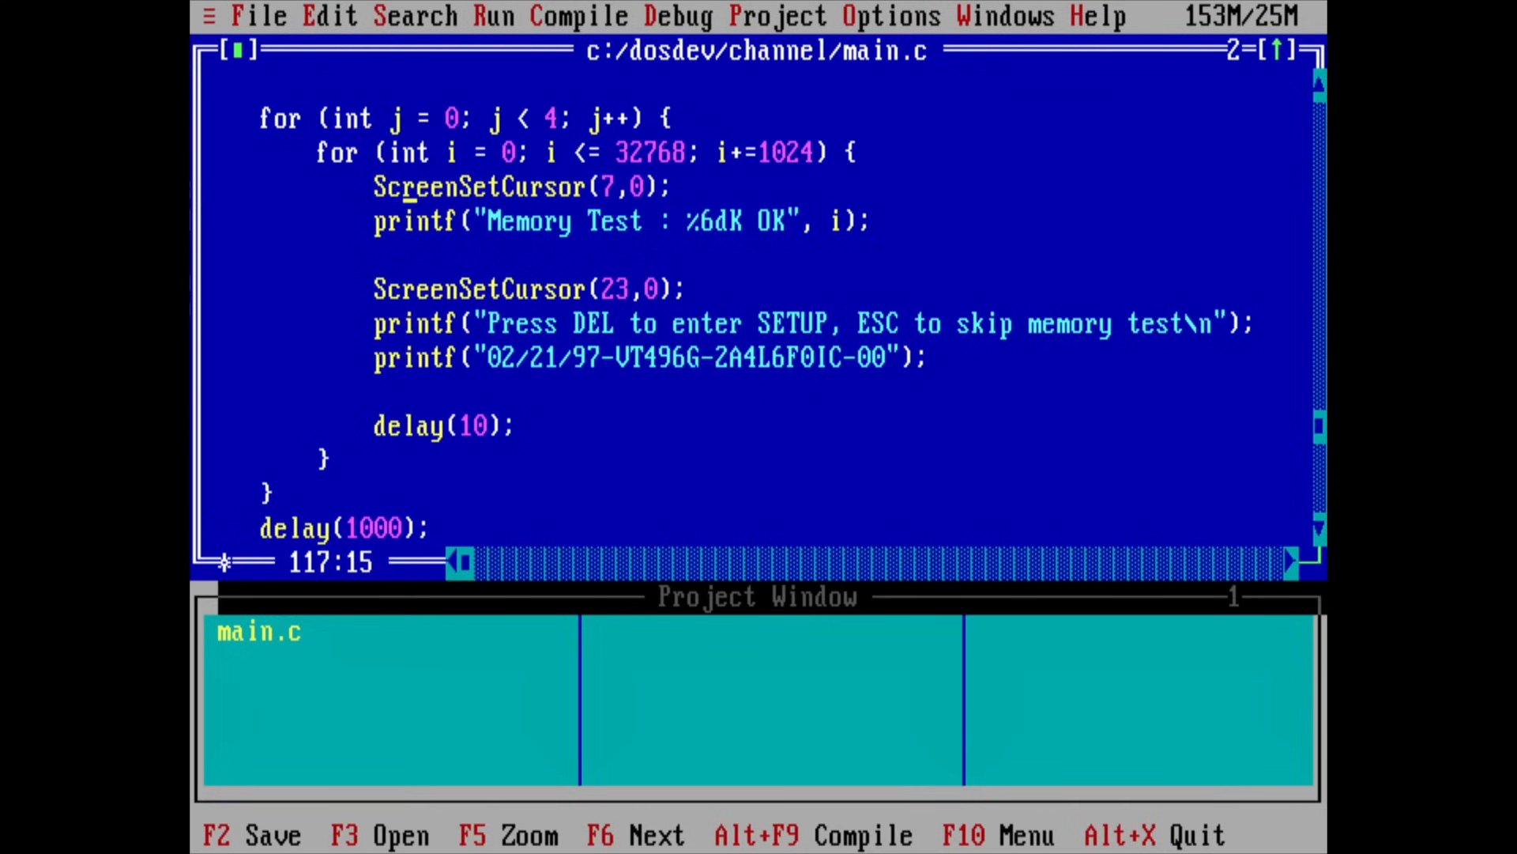
pyautogui.press('Down')
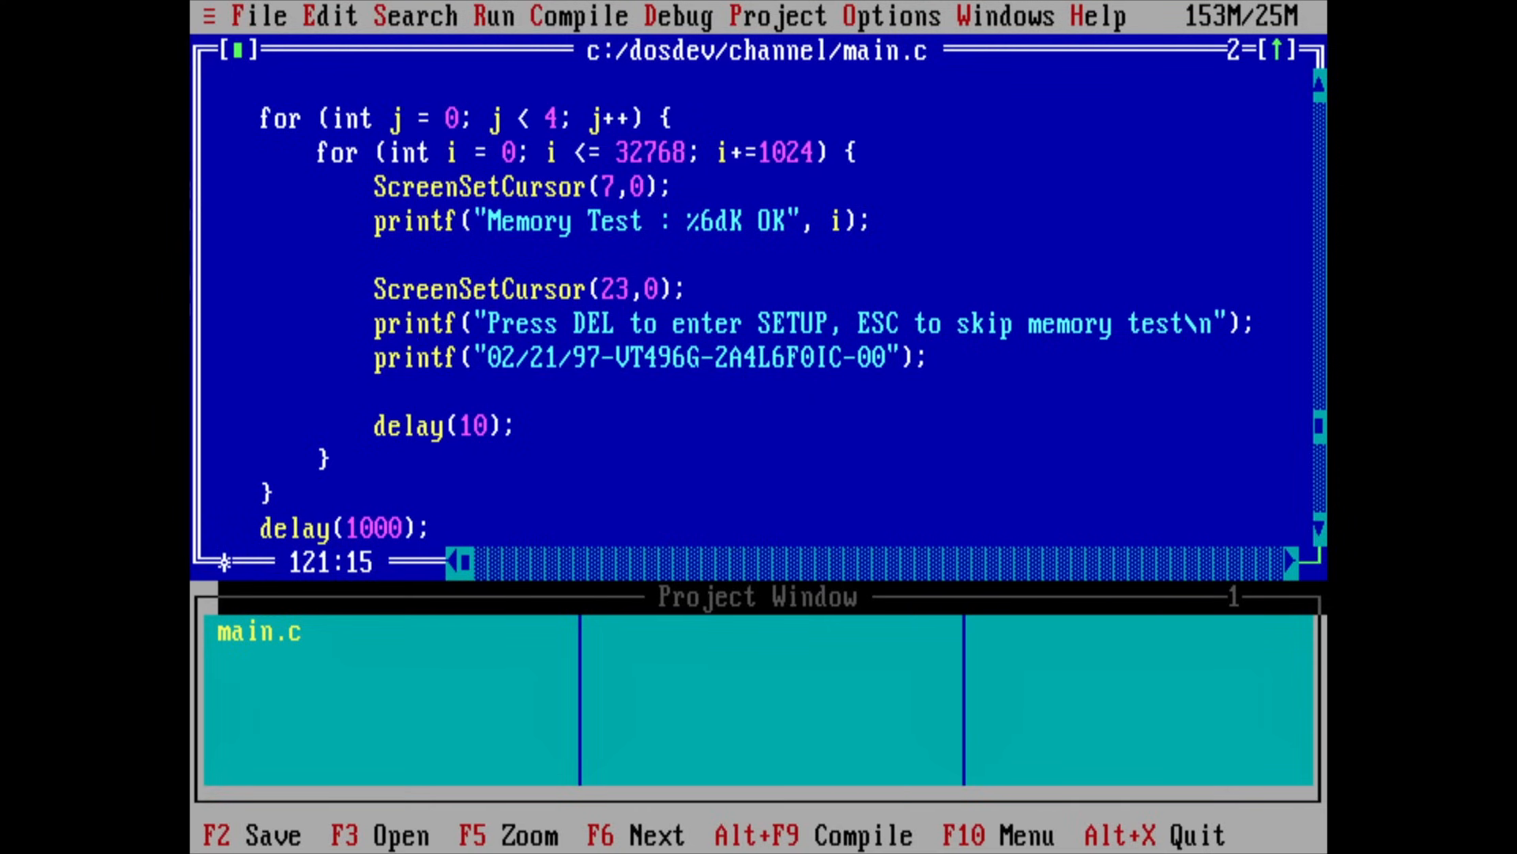
pyautogui.press('Down')
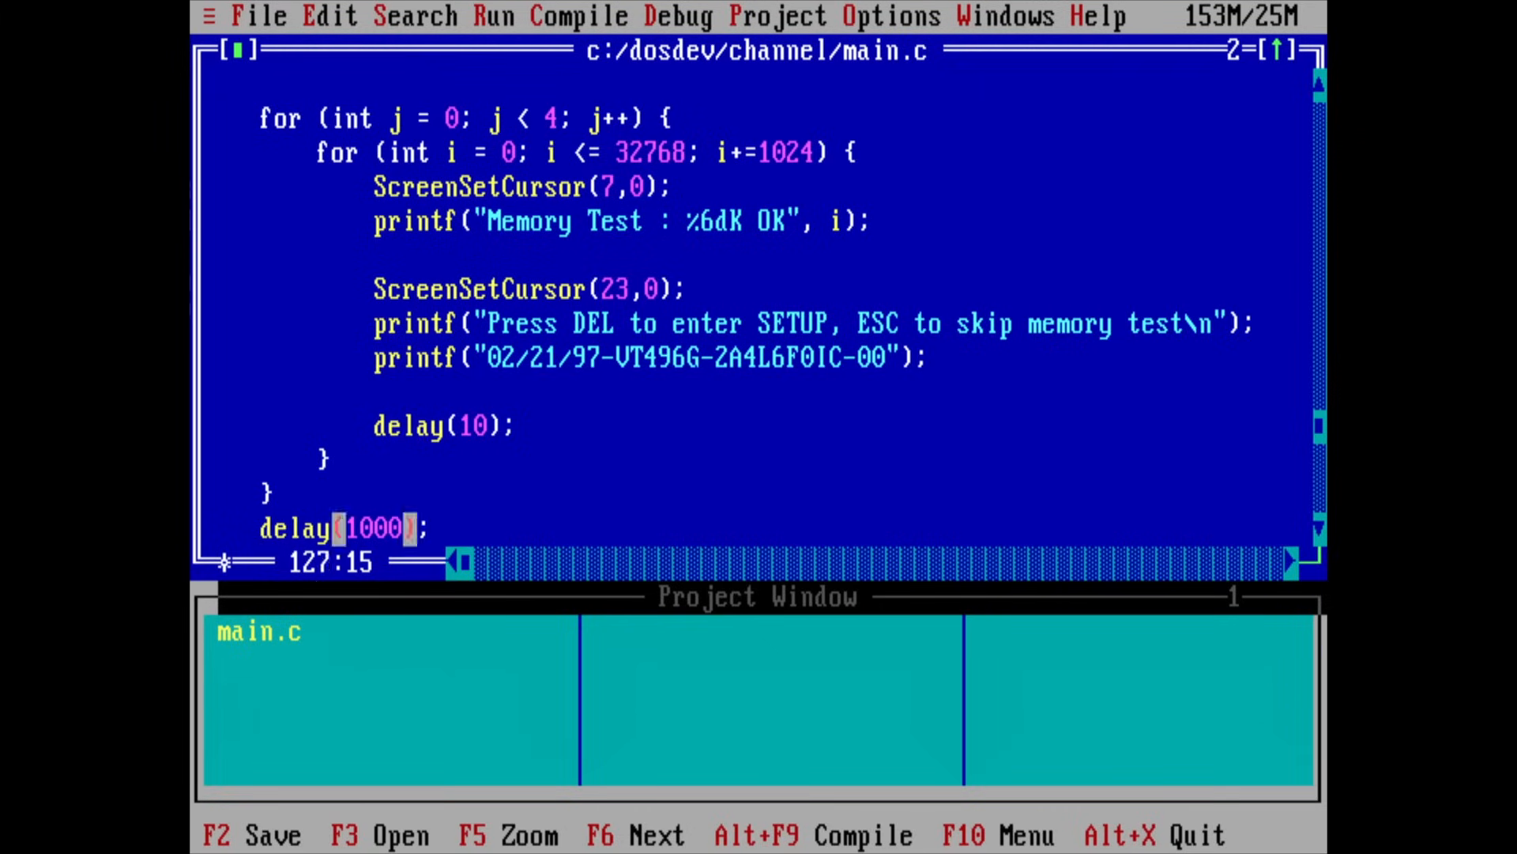
pyautogui.scroll(-3)
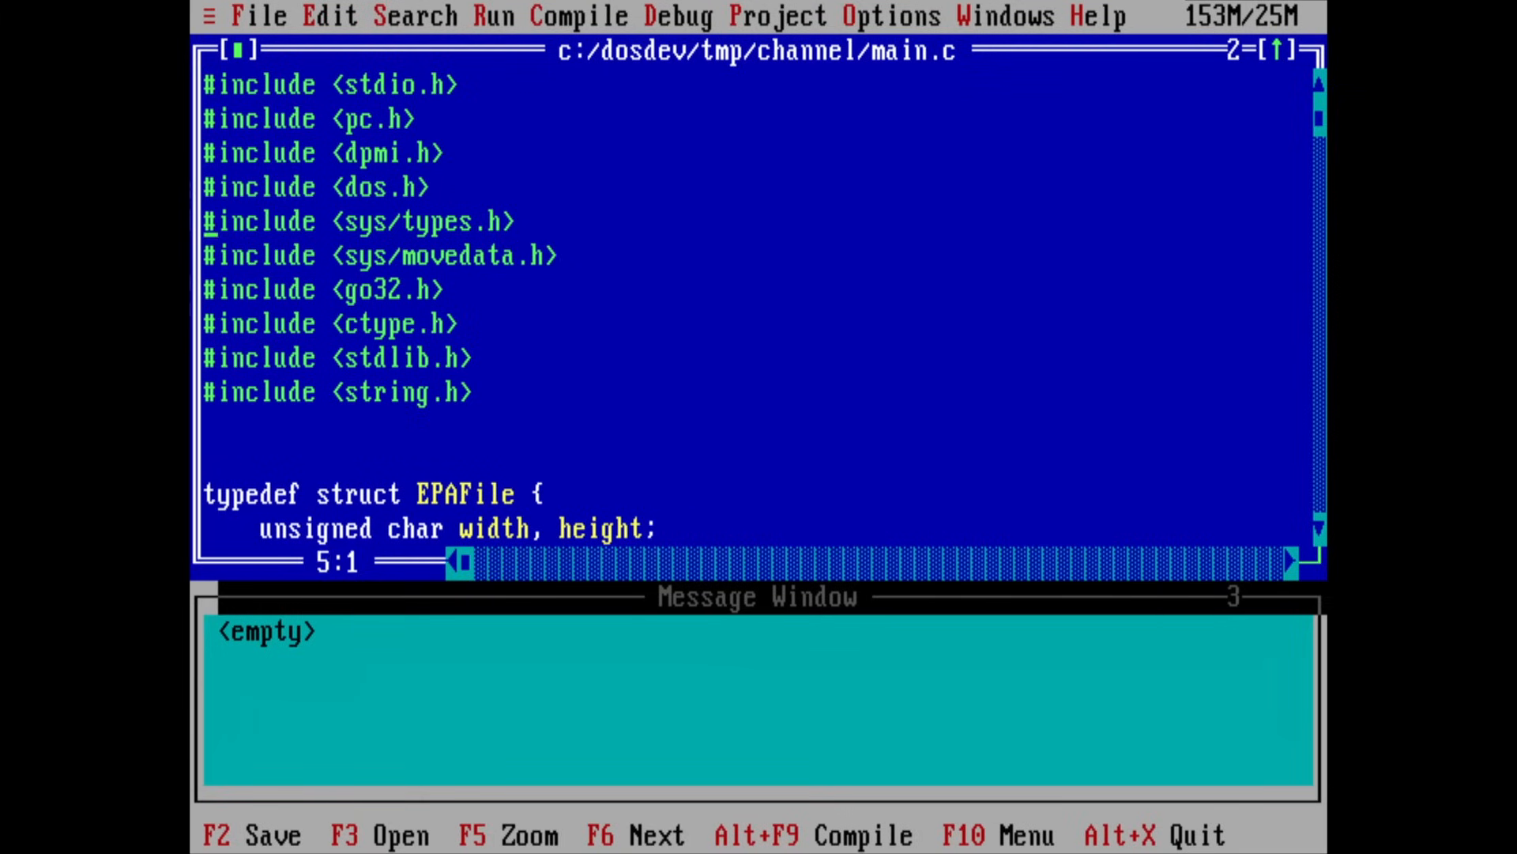
pyautogui.scroll(-3)
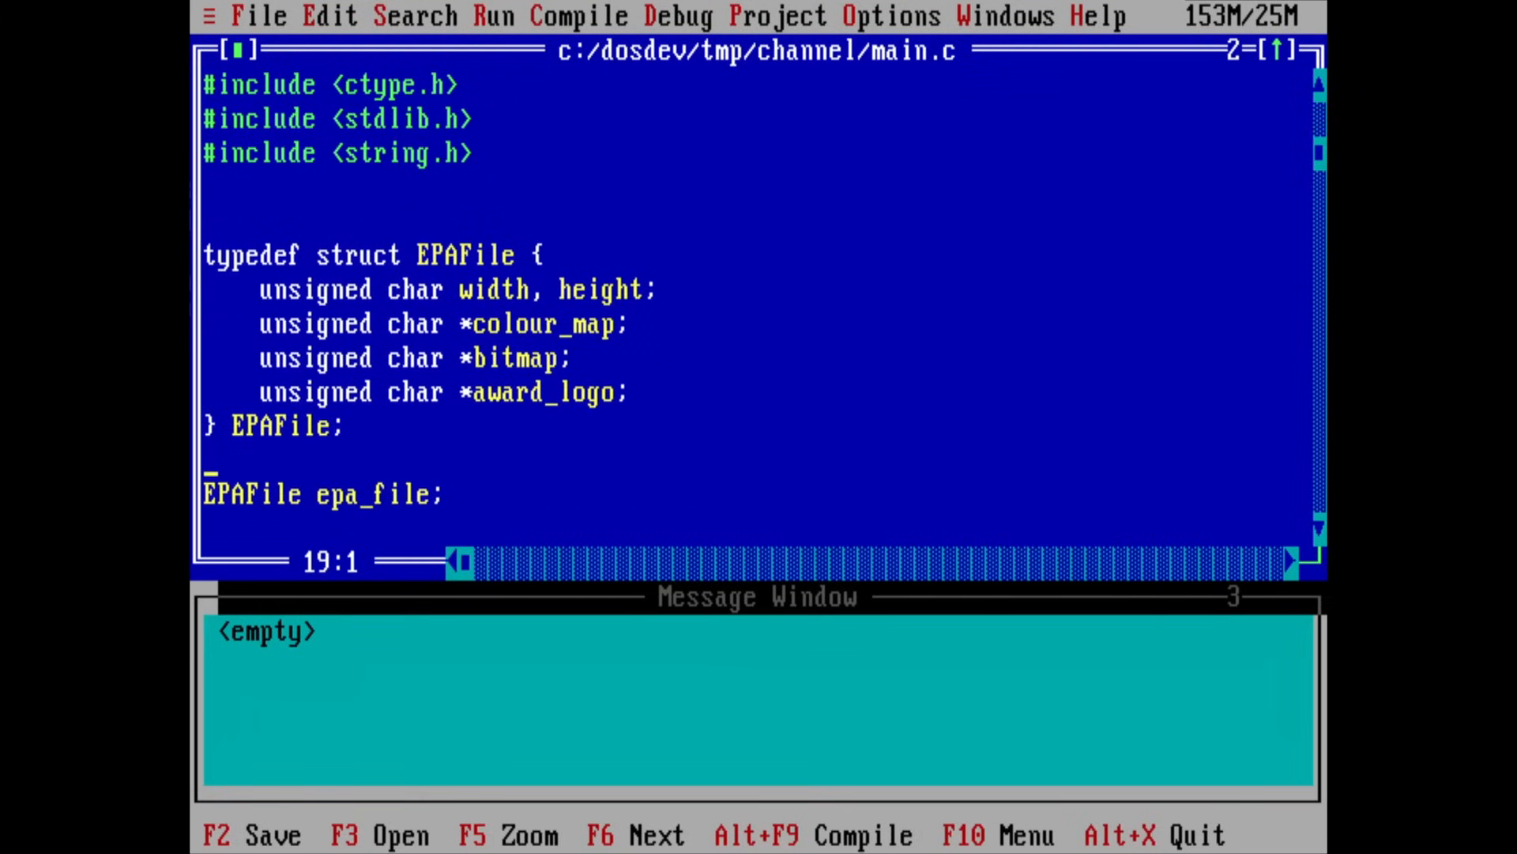
pyautogui.press('Up')
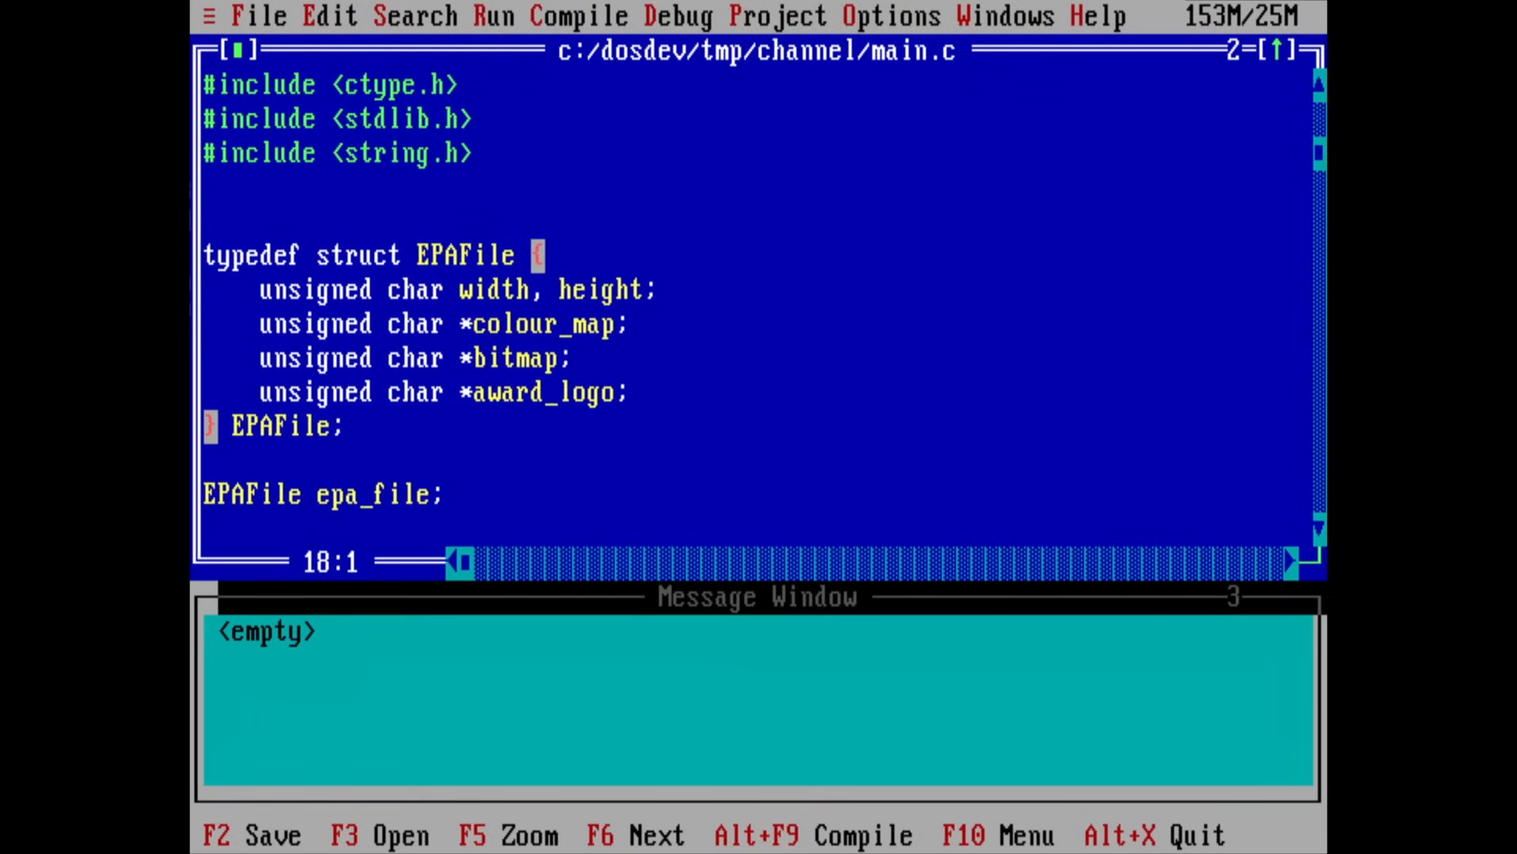
pyautogui.scroll(-3)
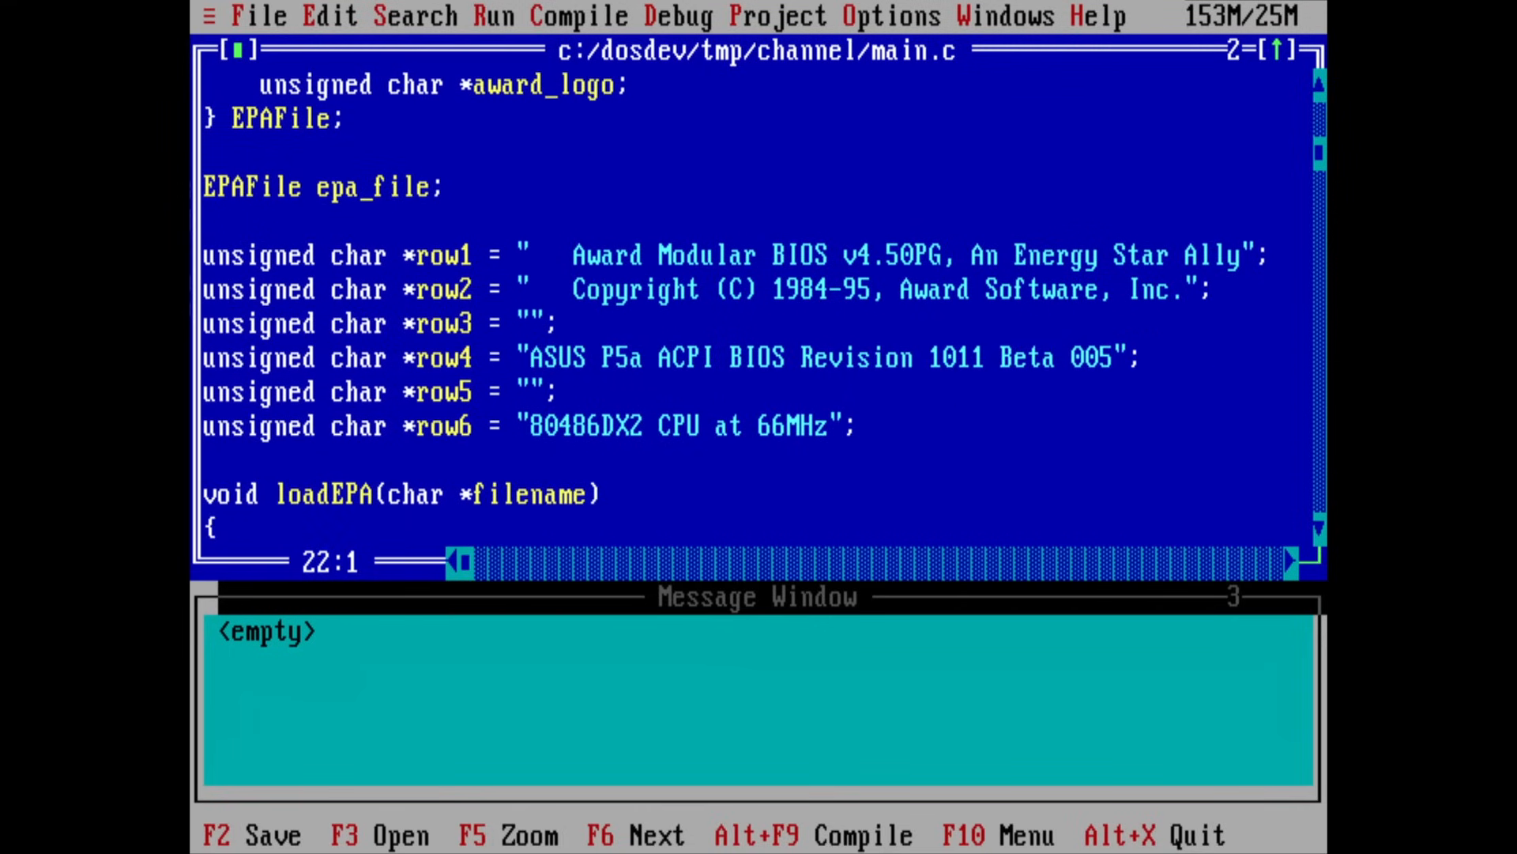
pyautogui.scroll(-3)
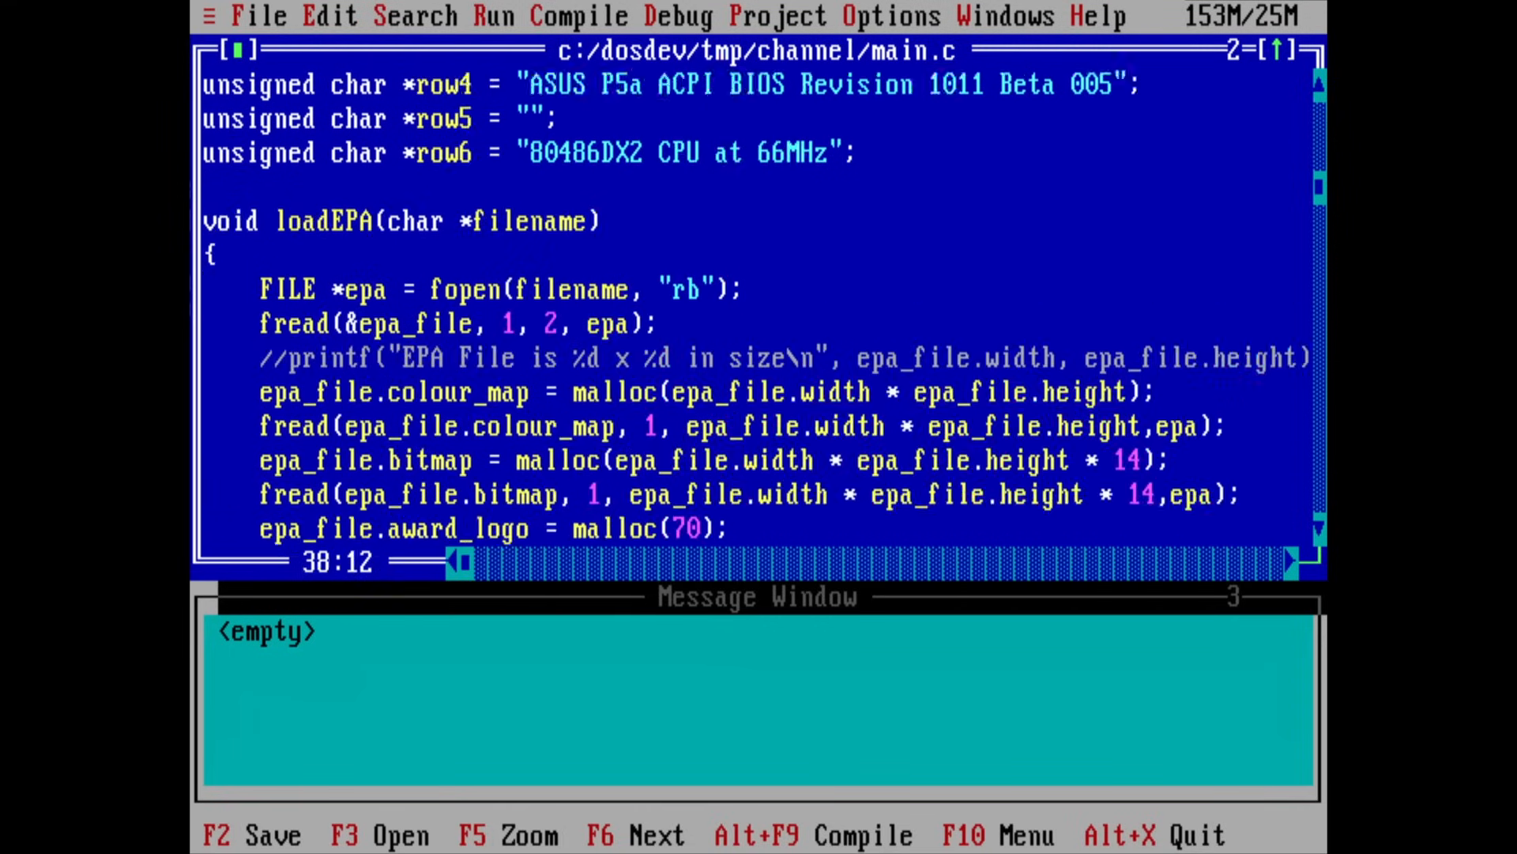
pyautogui.scroll(-3)
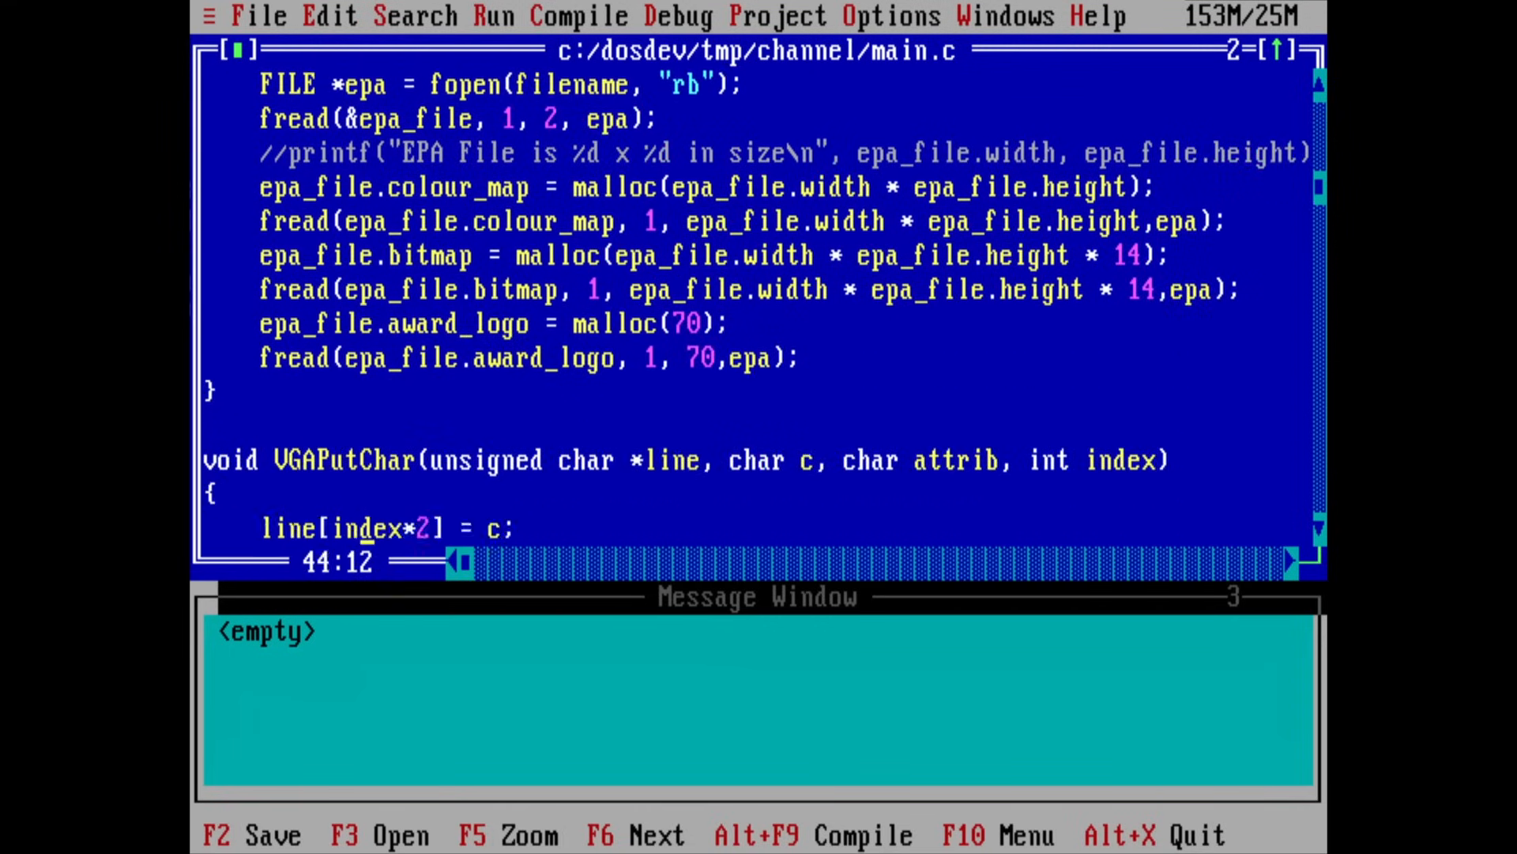
pyautogui.scroll(-3)
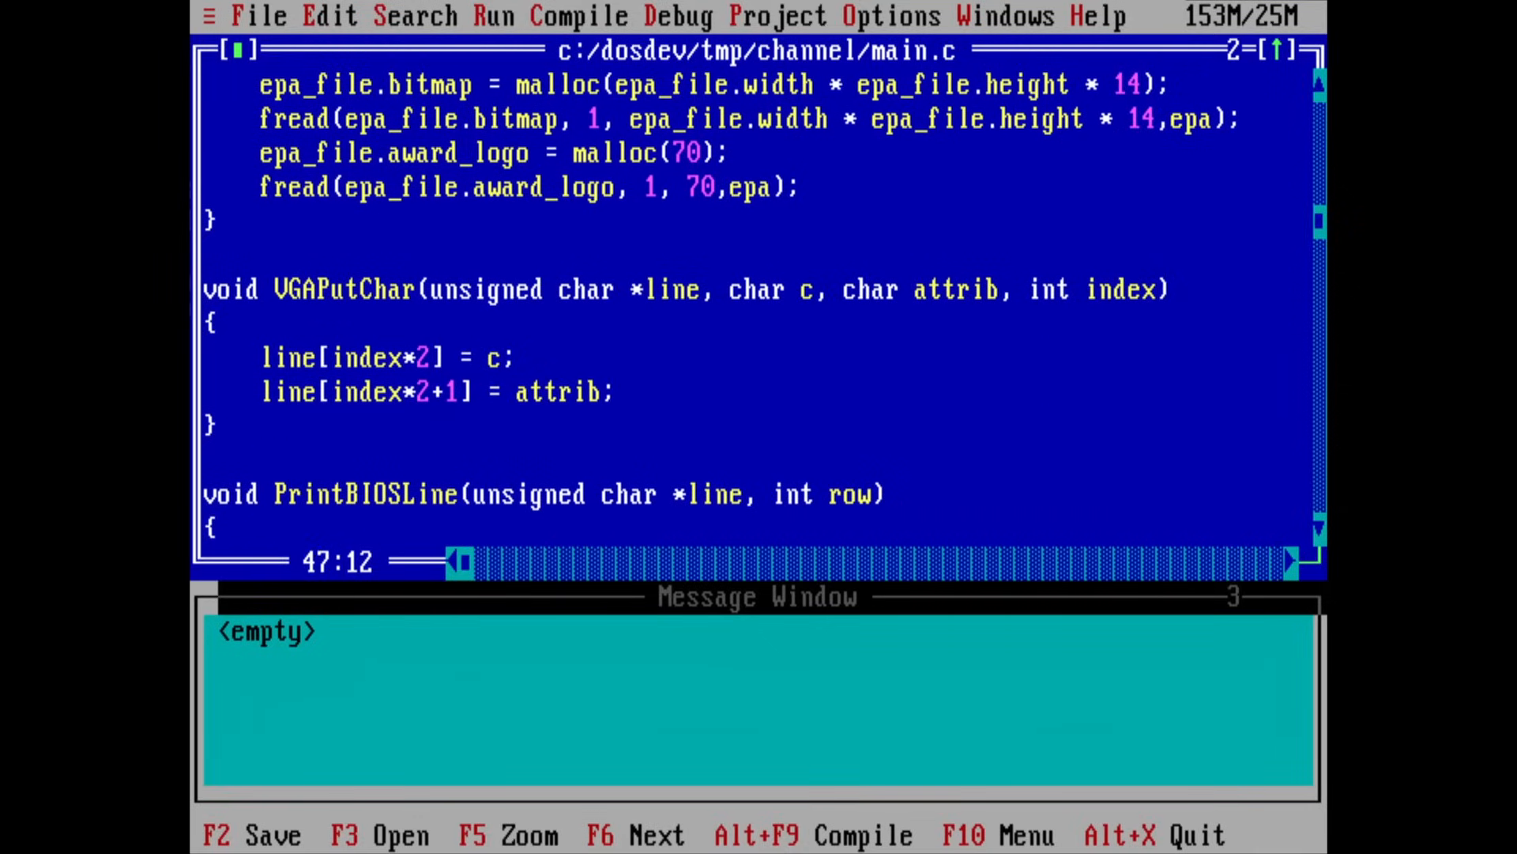
pyautogui.press('Up')
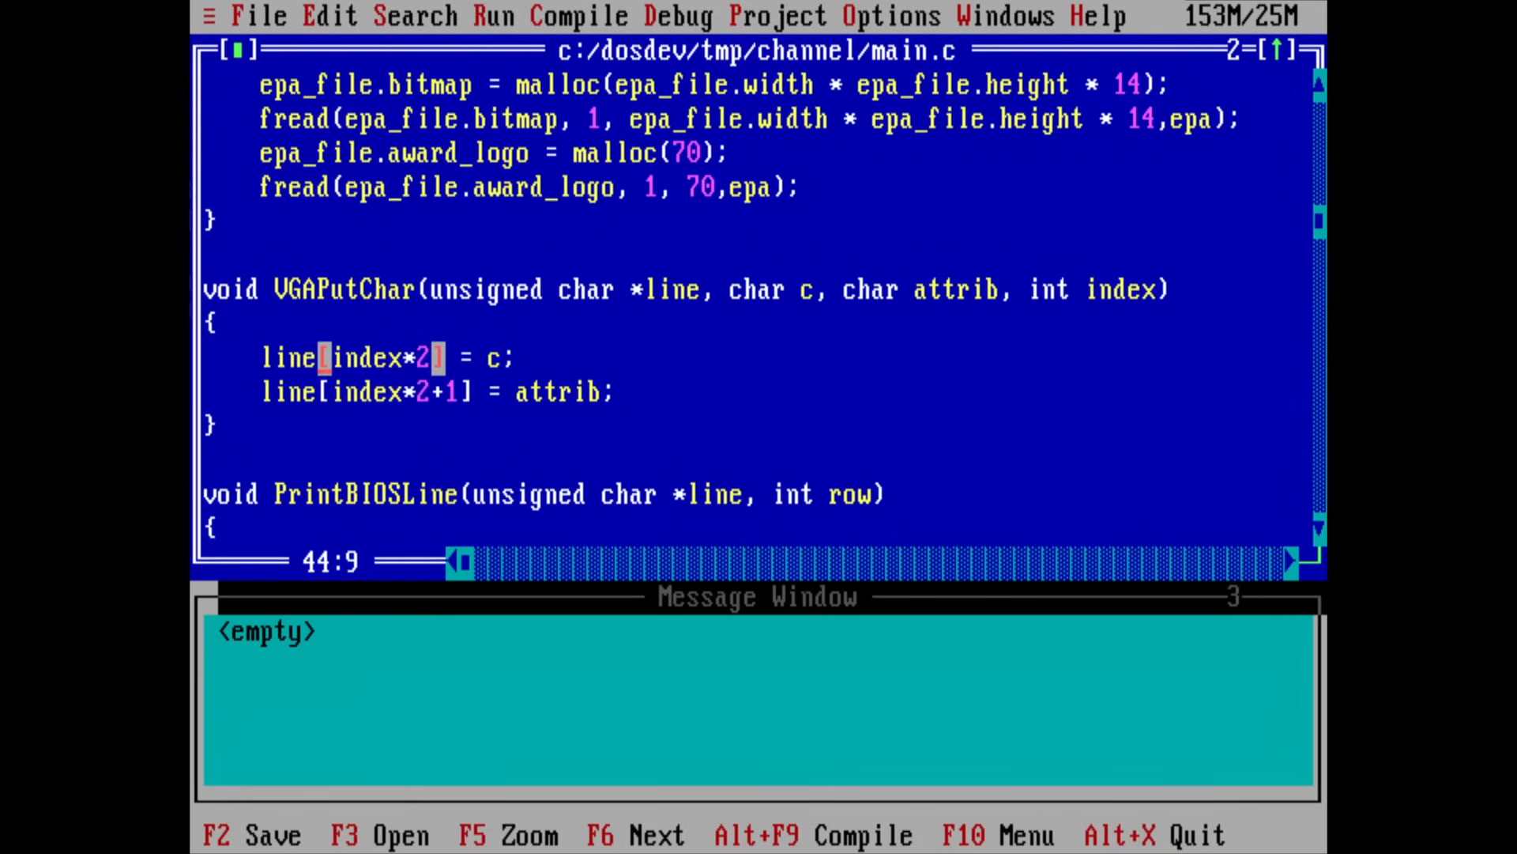
pyautogui.scroll(-3)
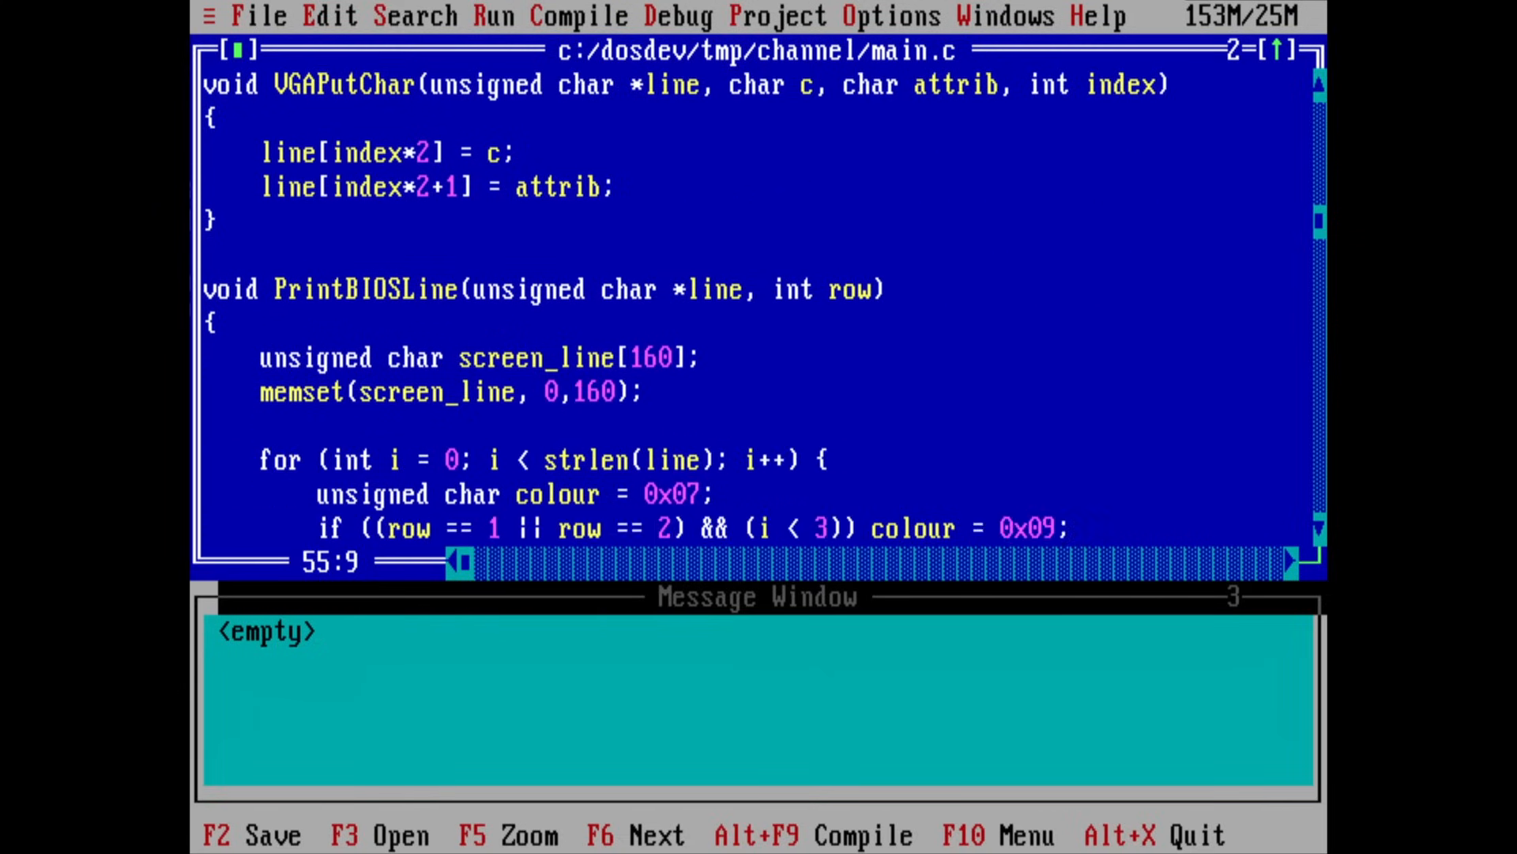
pyautogui.scroll(-3)
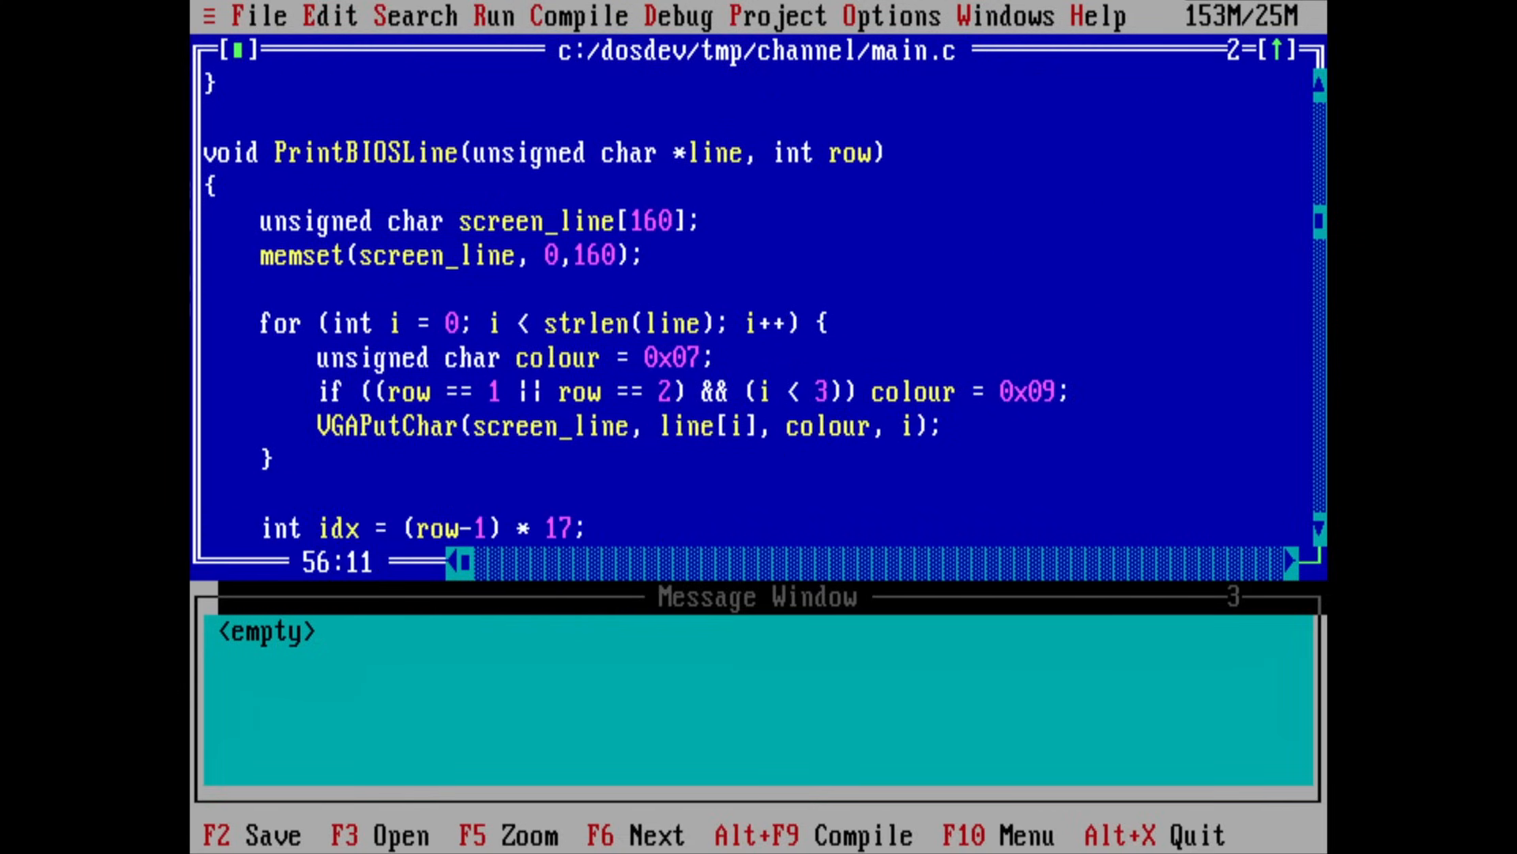
# Review the tmp/channel main.c source before executing it.
pyautogui.scroll(-3)
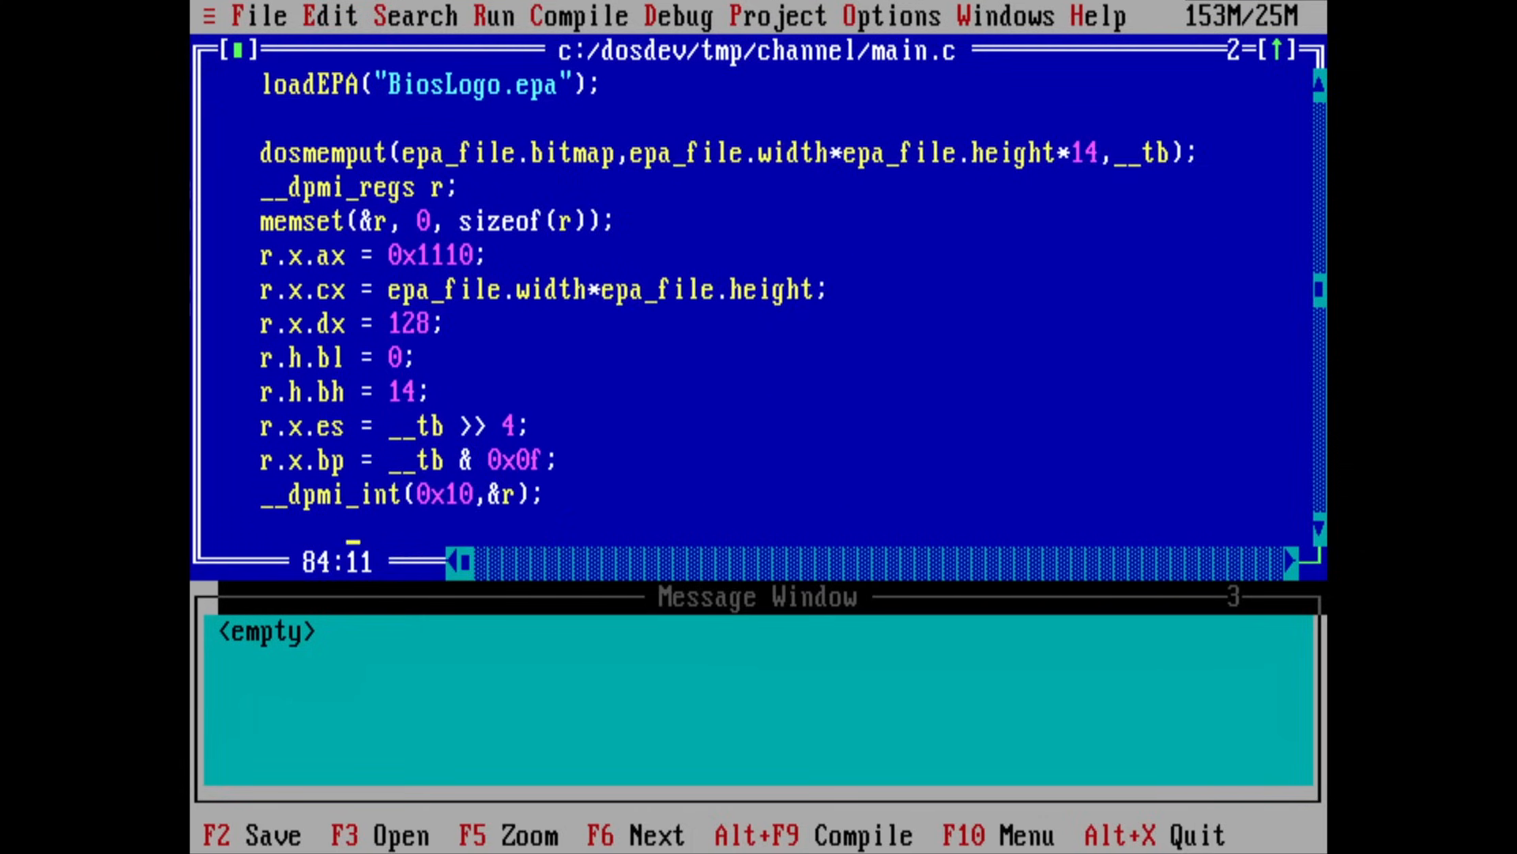
pyautogui.scroll(-3)
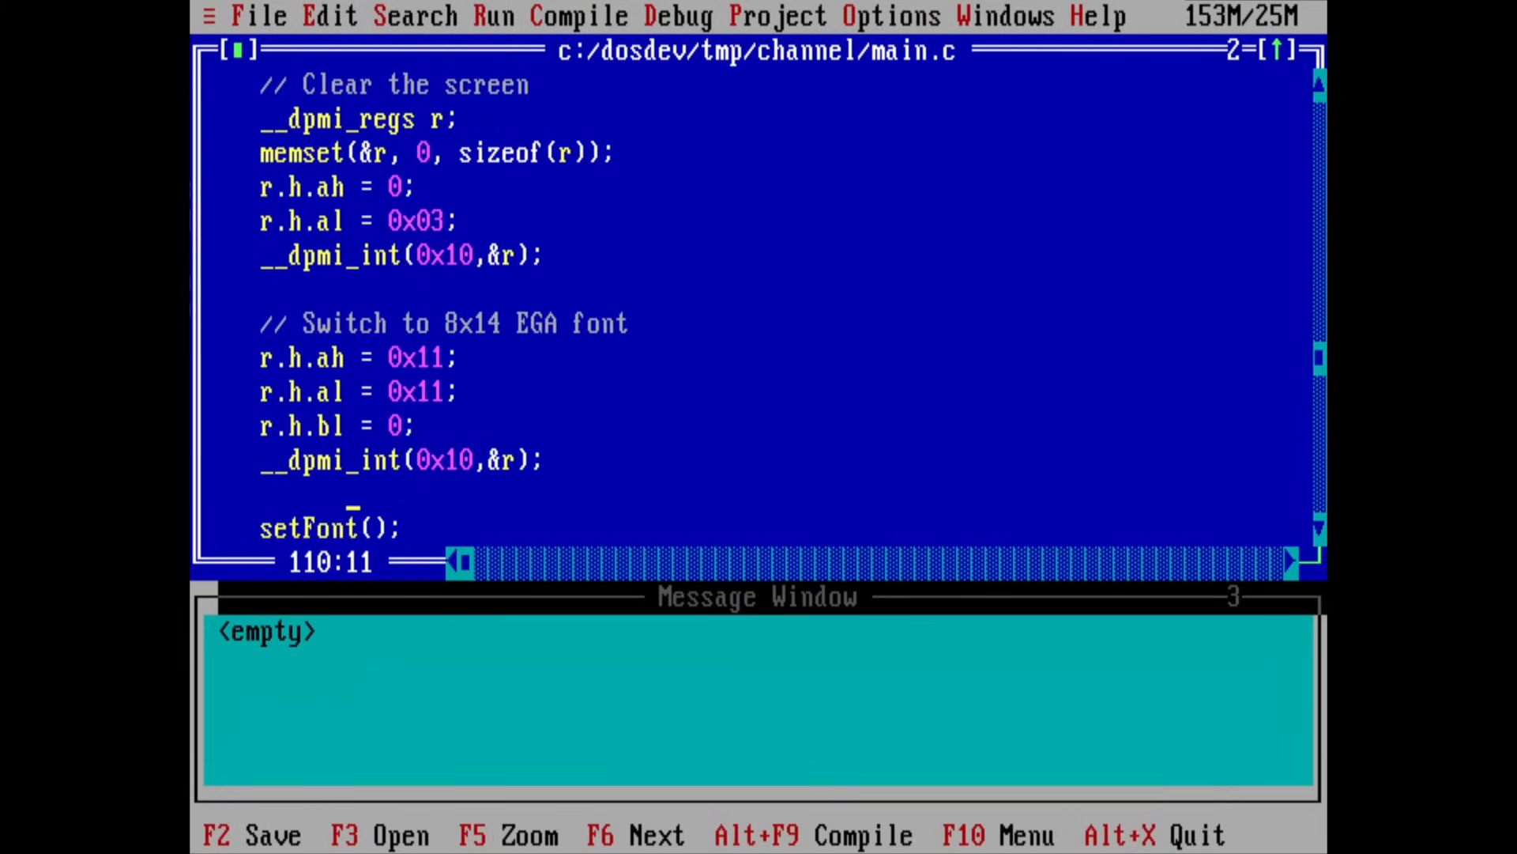
pyautogui.press('Up')
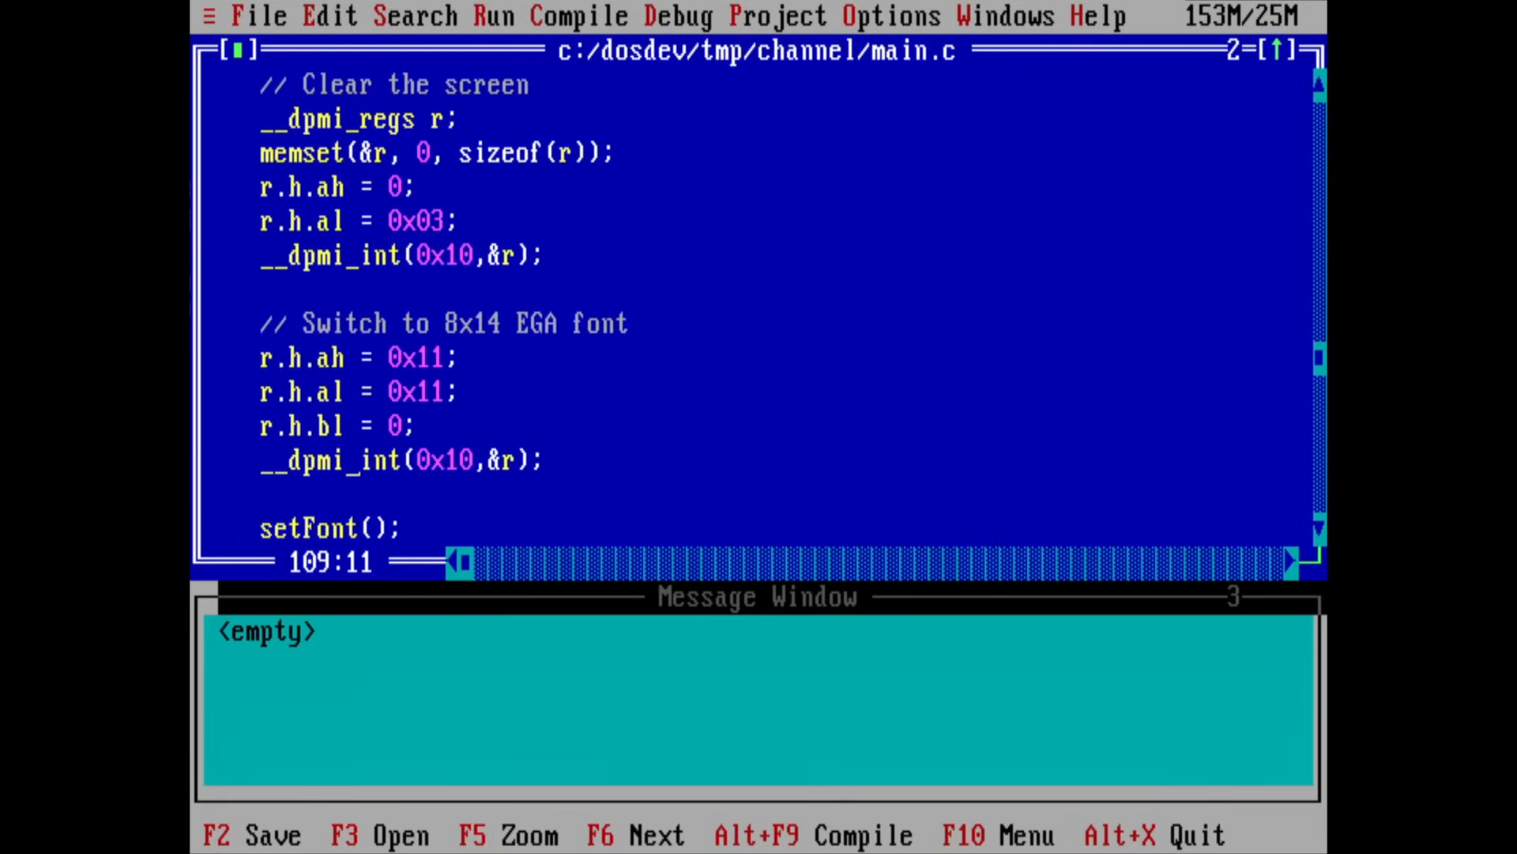
pyautogui.press('Up')
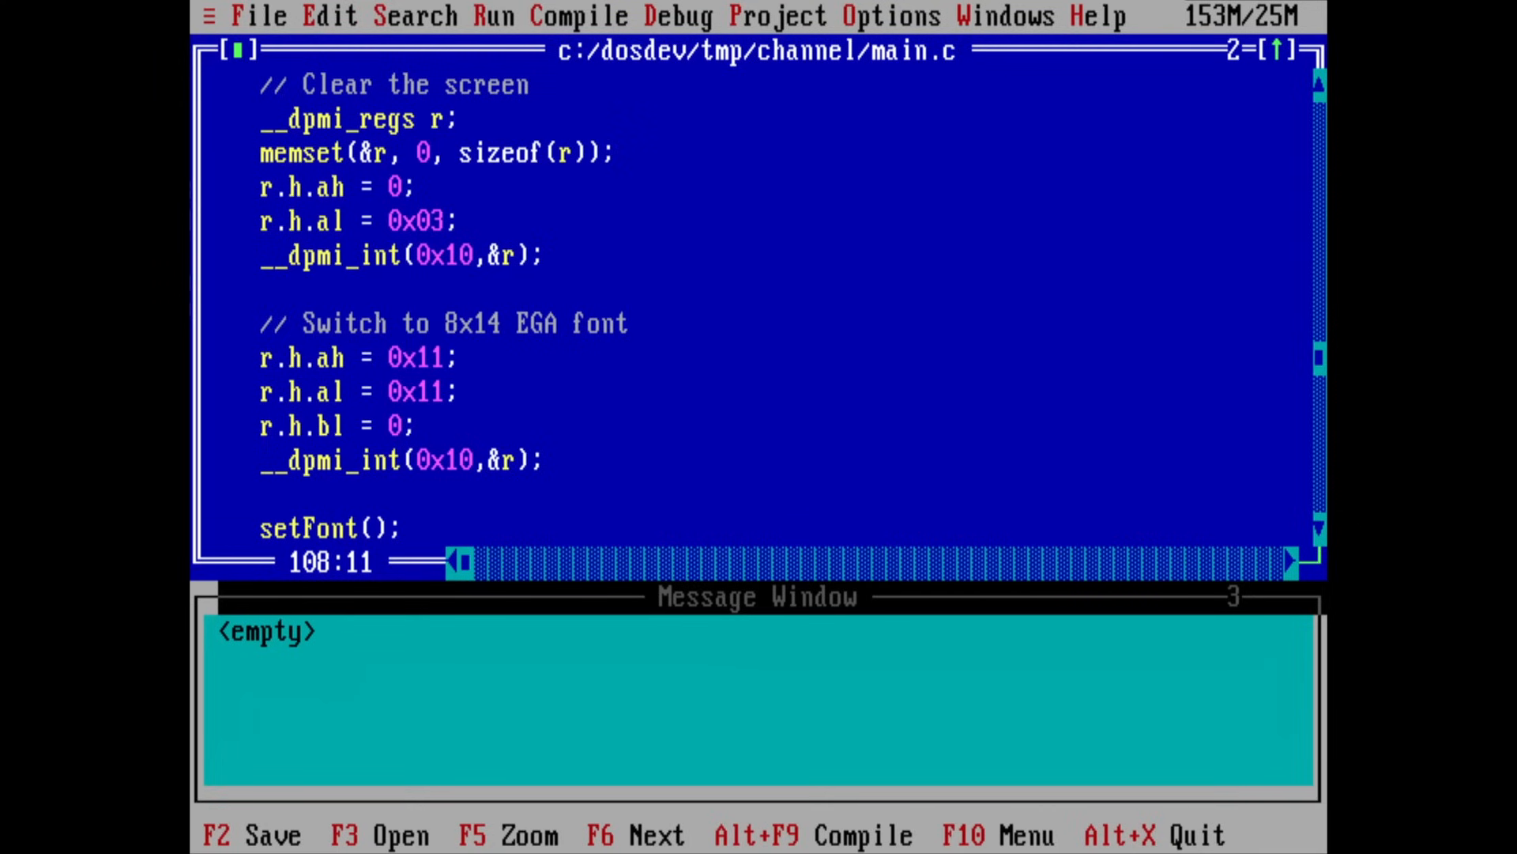
pyautogui.scroll(-3)
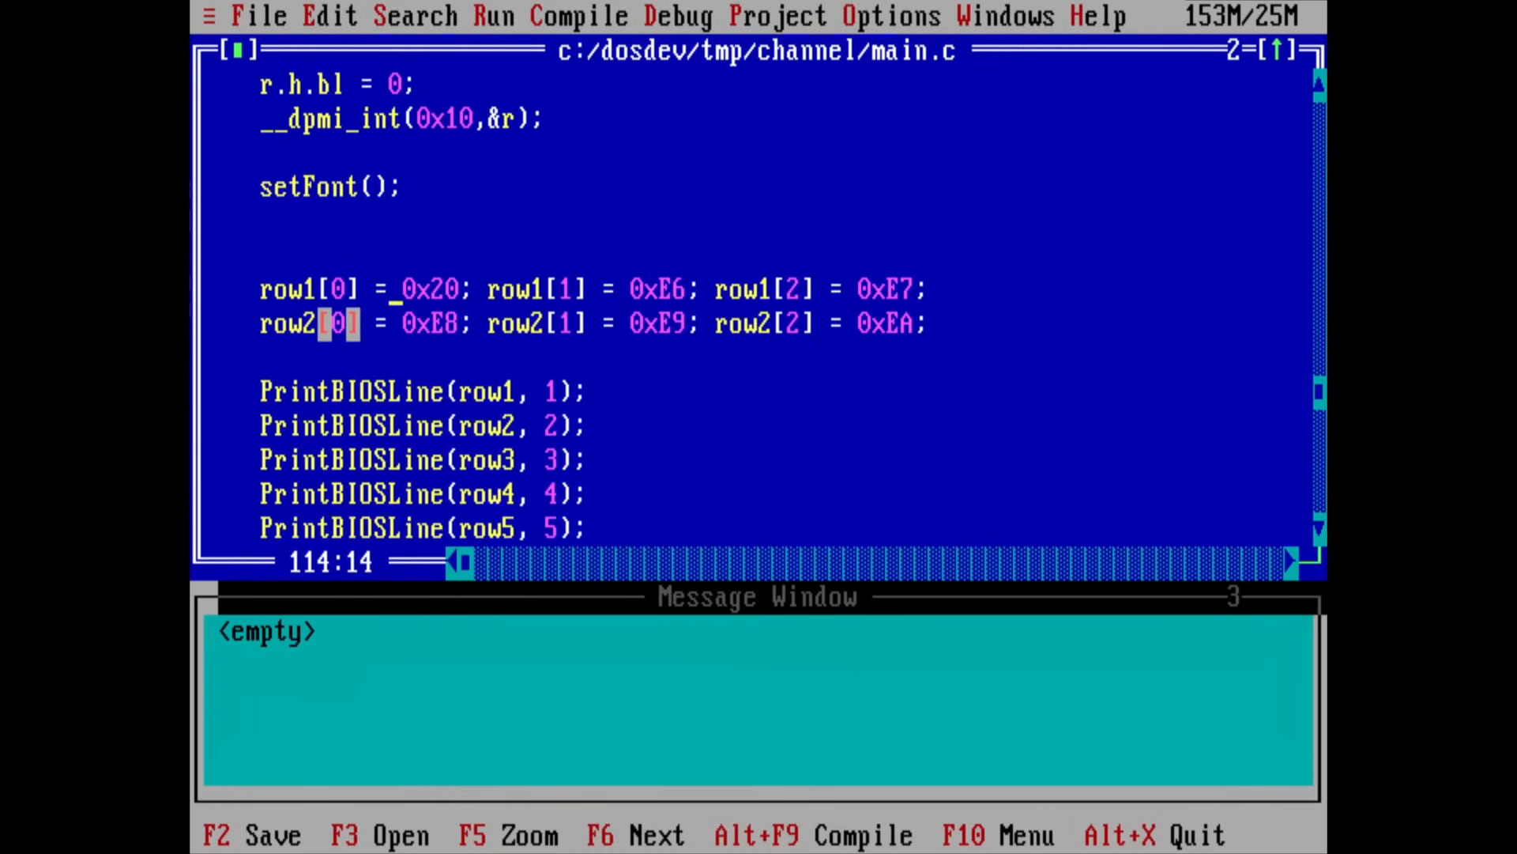
pyautogui.press('Right')
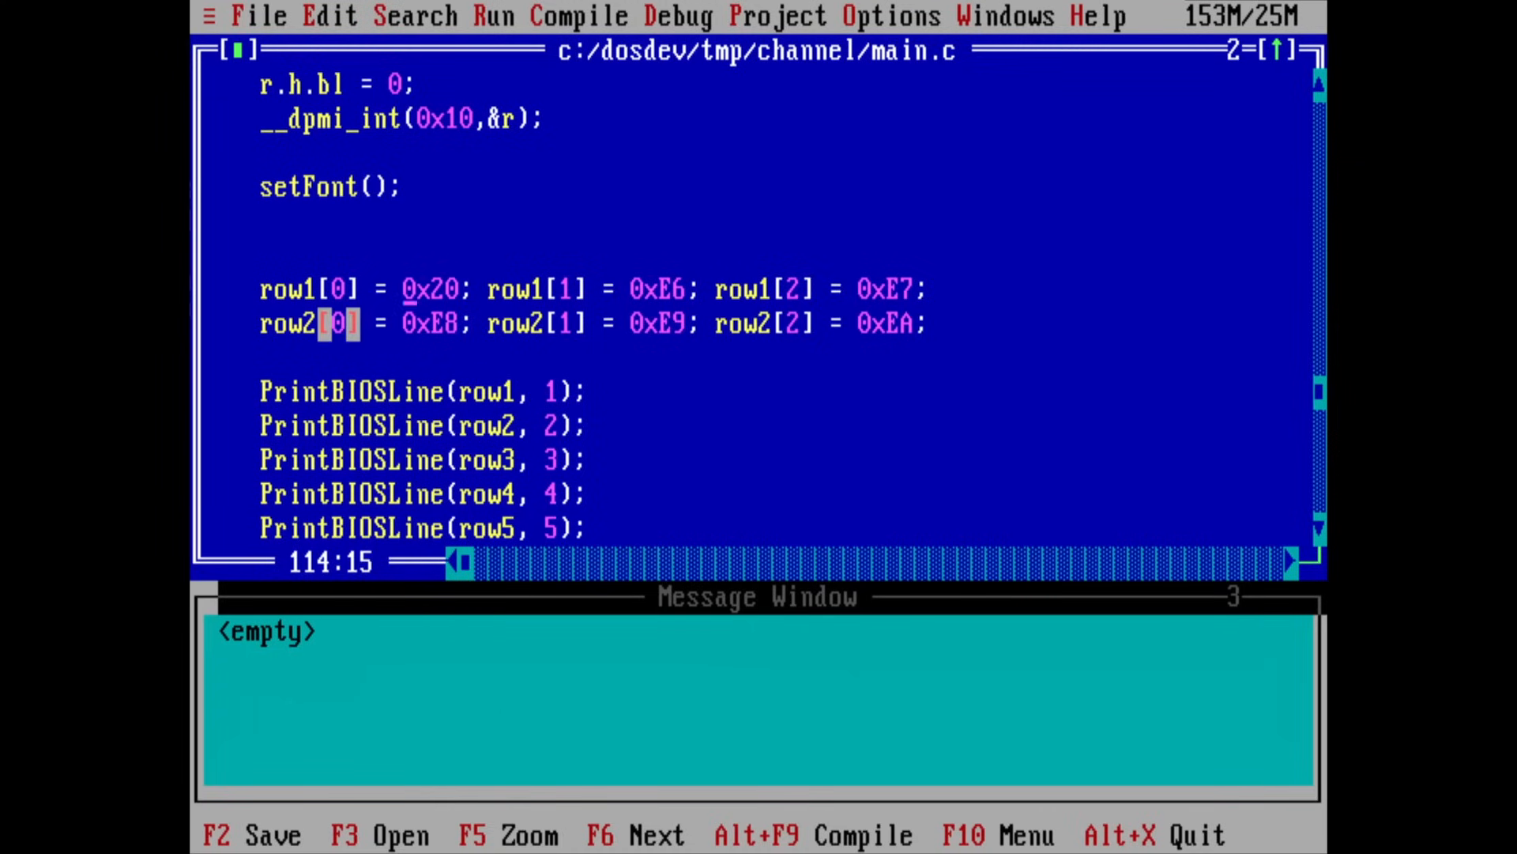
pyautogui.press('Down')
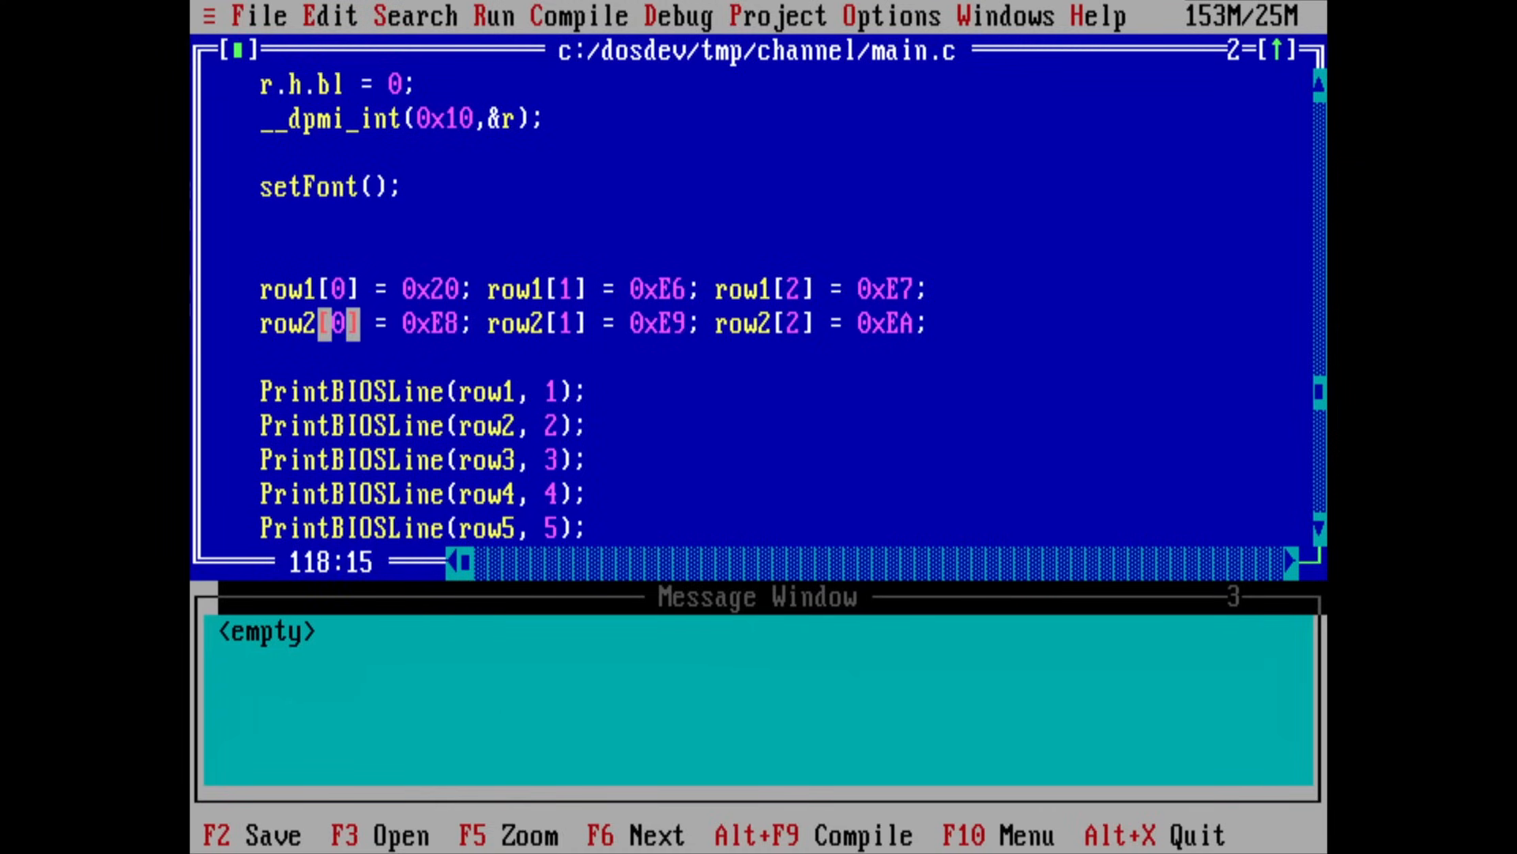
pyautogui.scroll(-3)
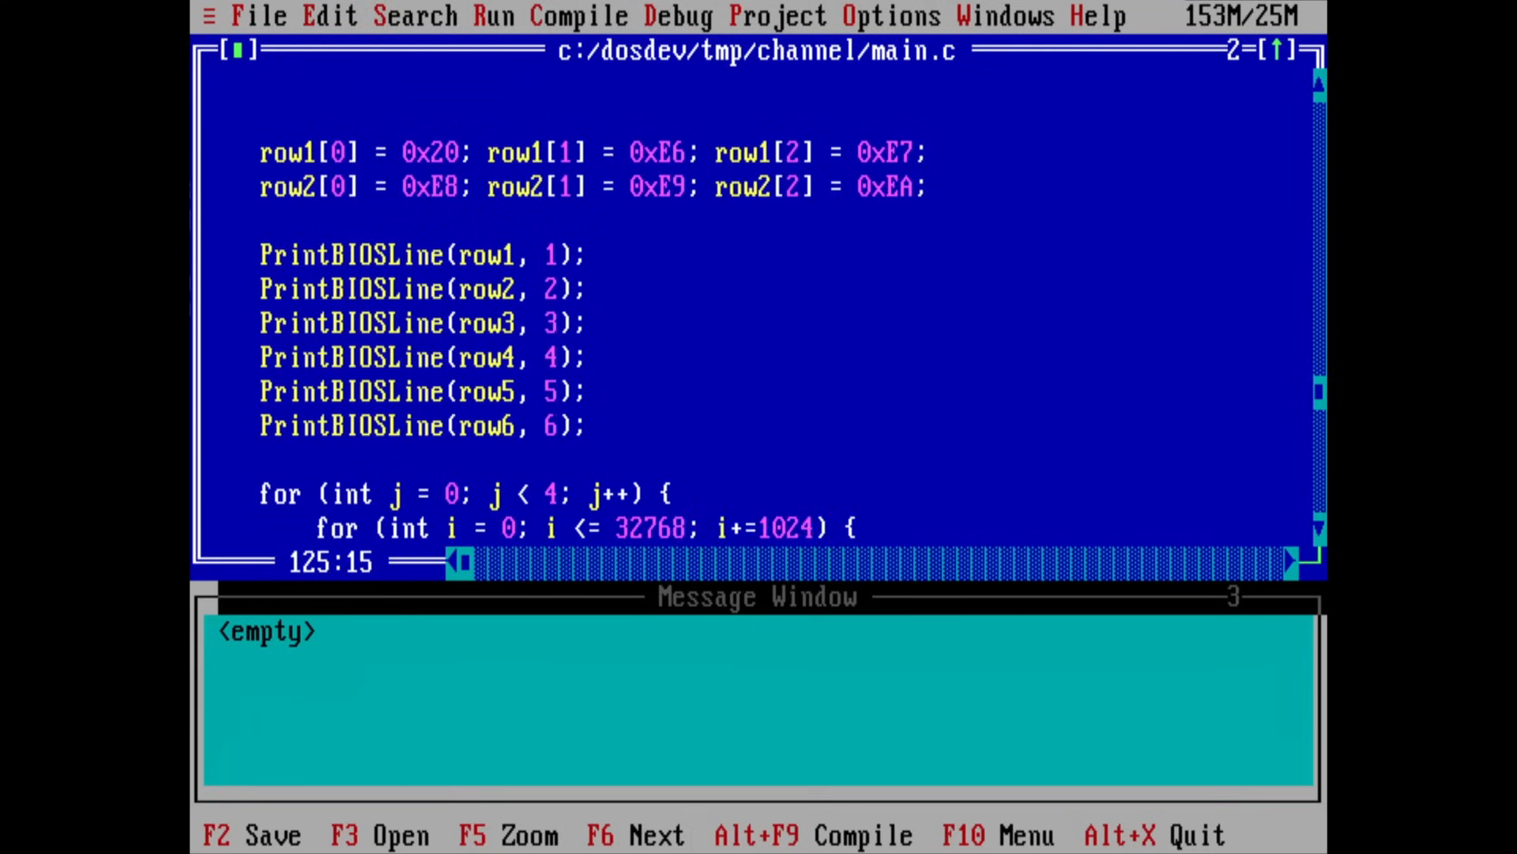
pyautogui.scroll(-3)
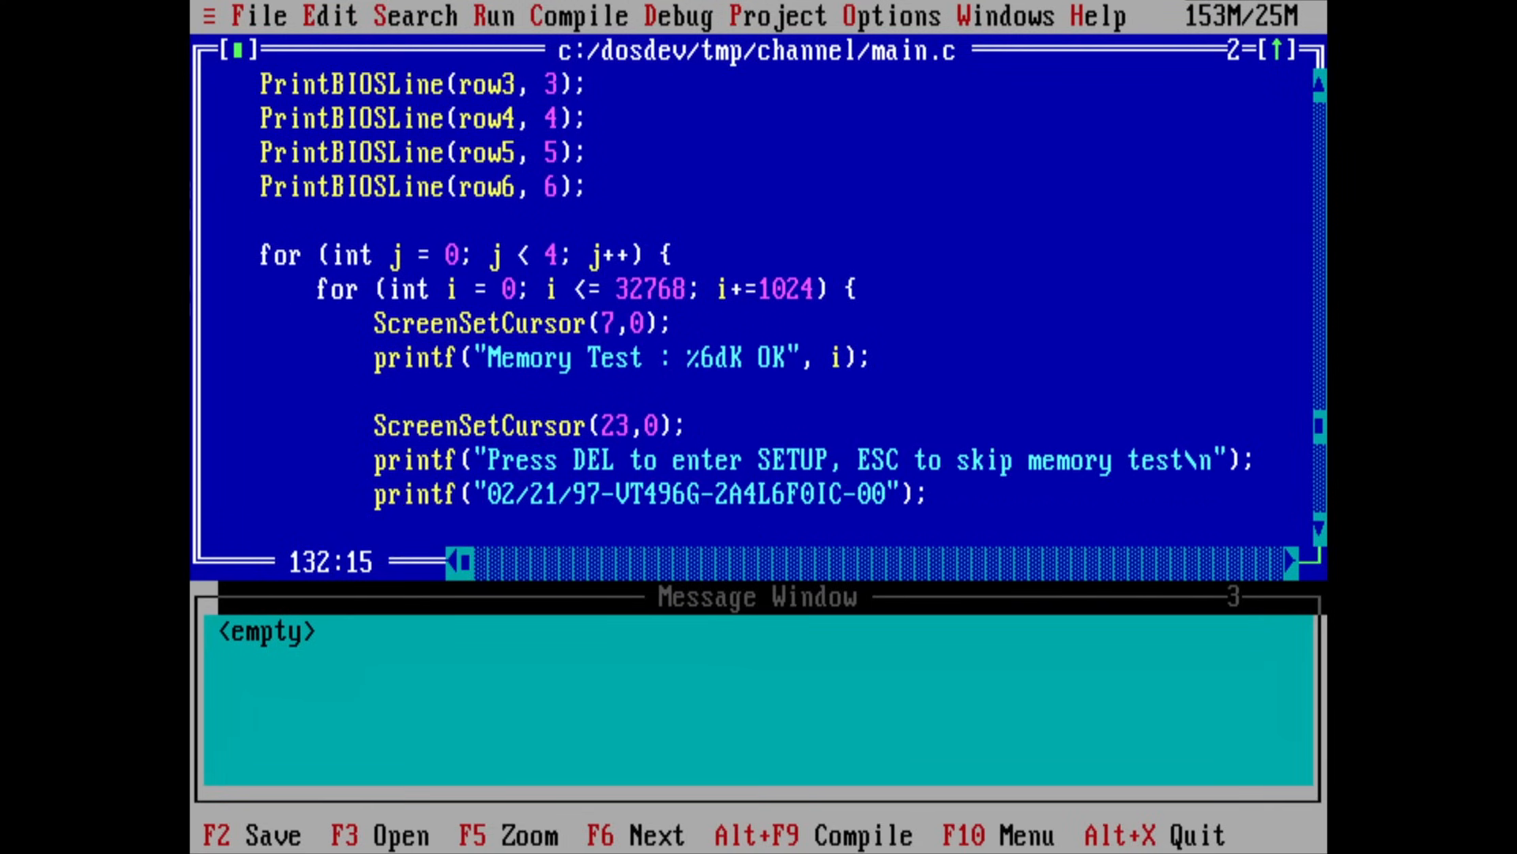
pyautogui.scroll(-3)
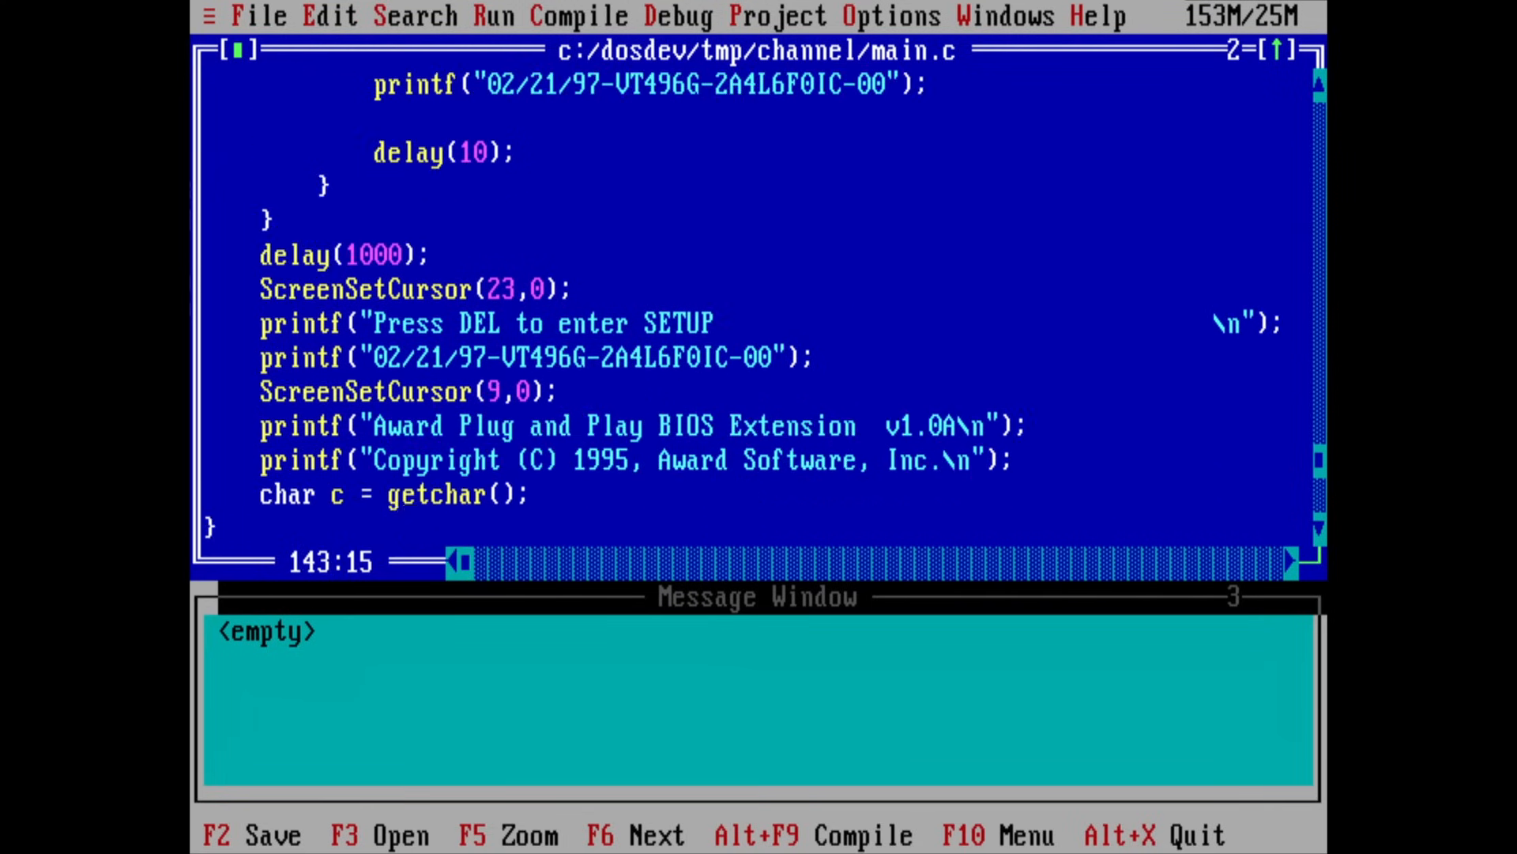
# Run the project via Run (Ctrl+F9), producing the fake Award BIOS screen with Energy Star logo.
pyautogui.click(494, 16)
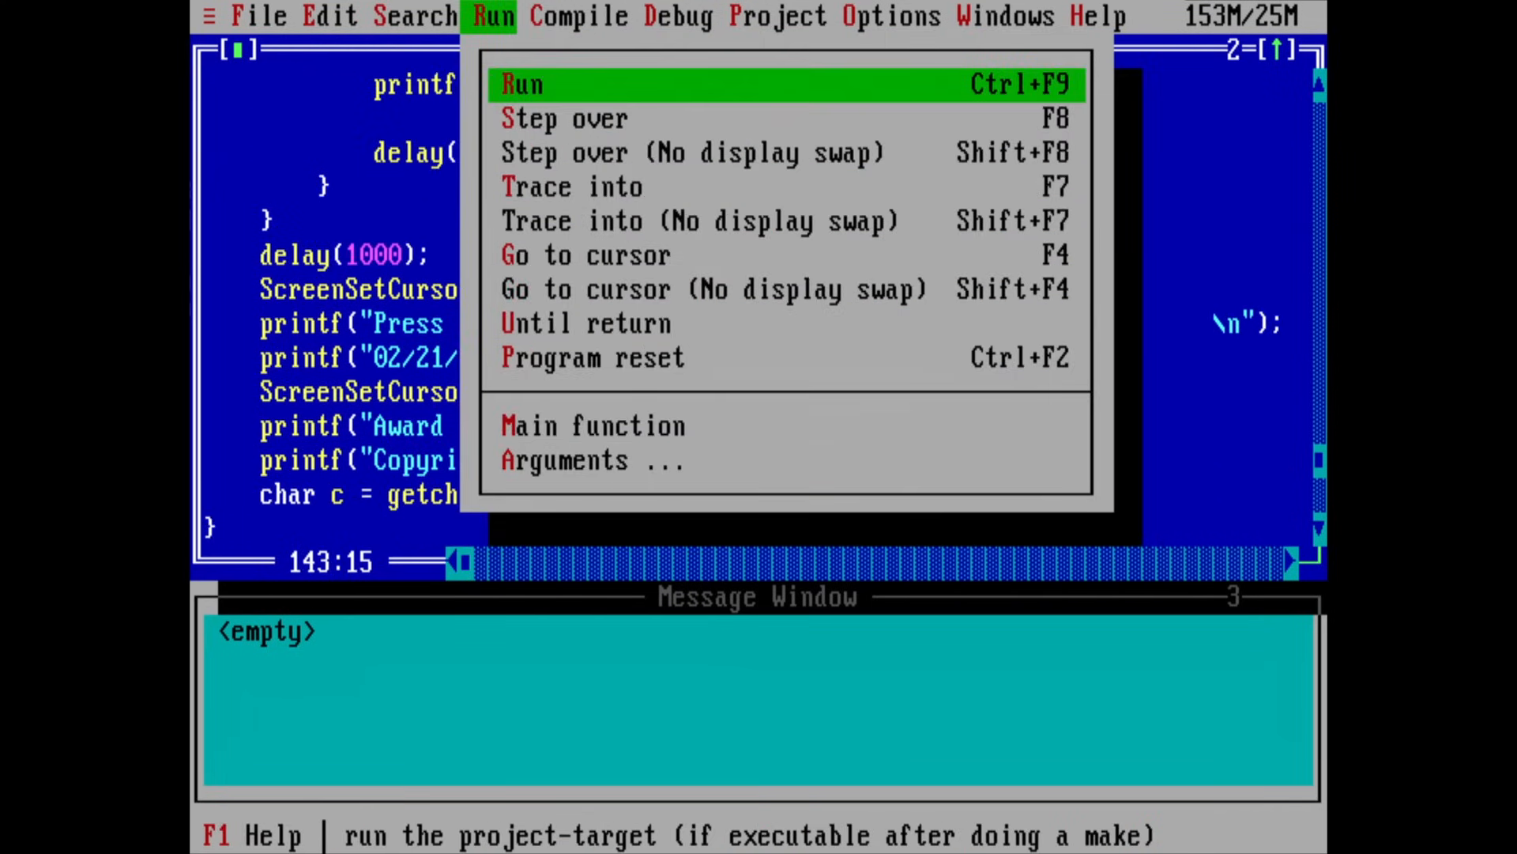
pyautogui.click(522, 84)
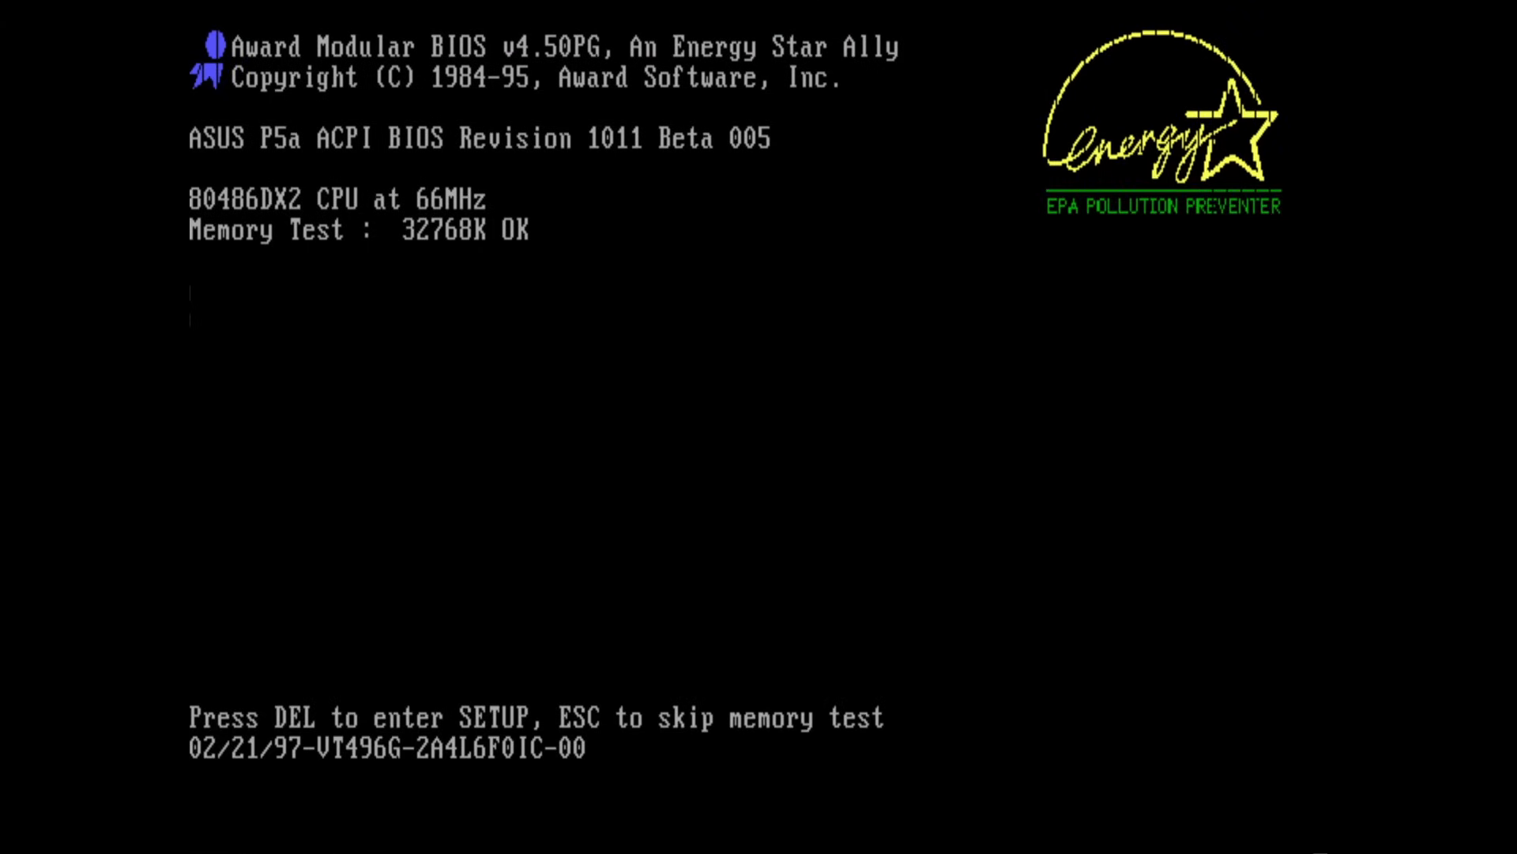